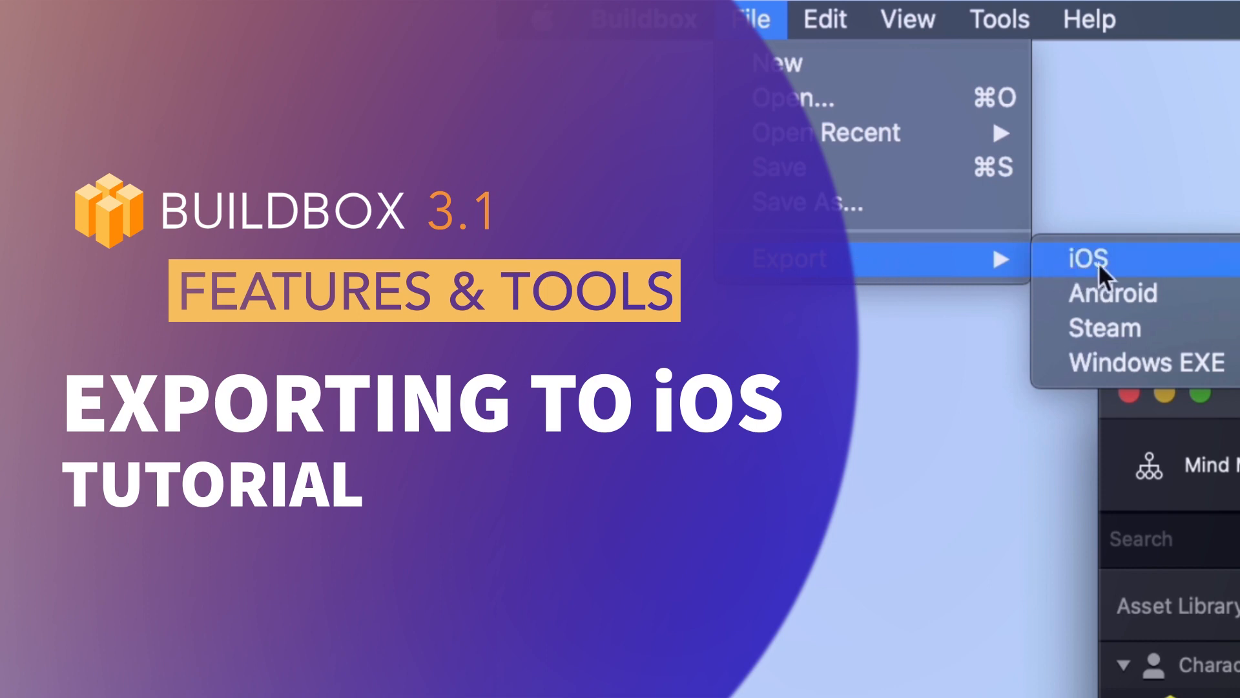
Step: Optimize the texture atlases in the Atlases window, acknowledging the 8 optimized sprites report
left_click(1088, 257)
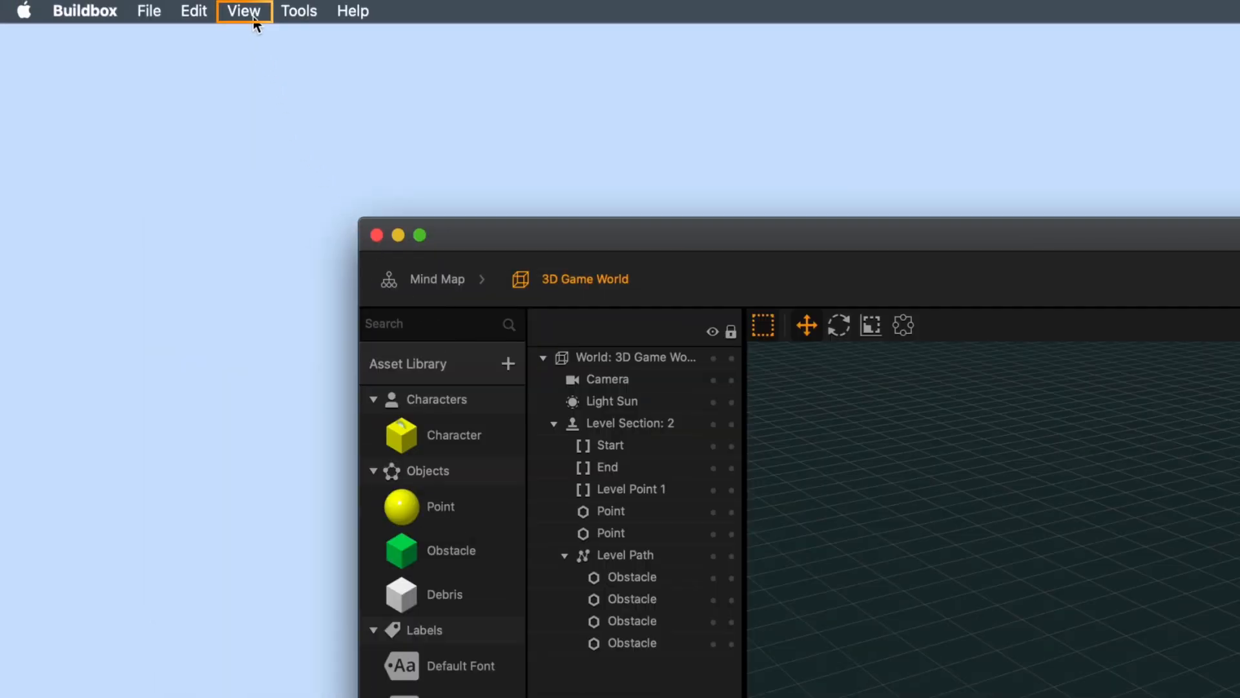
left_click(244, 11)
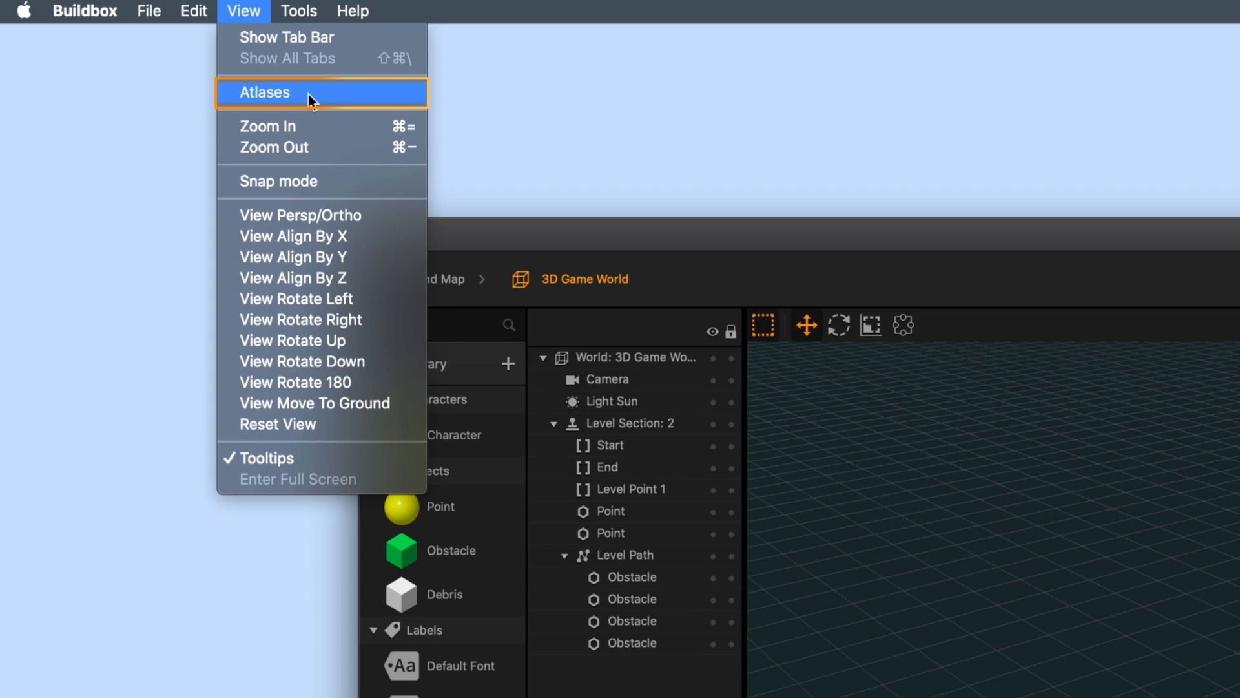
left_click(264, 92)
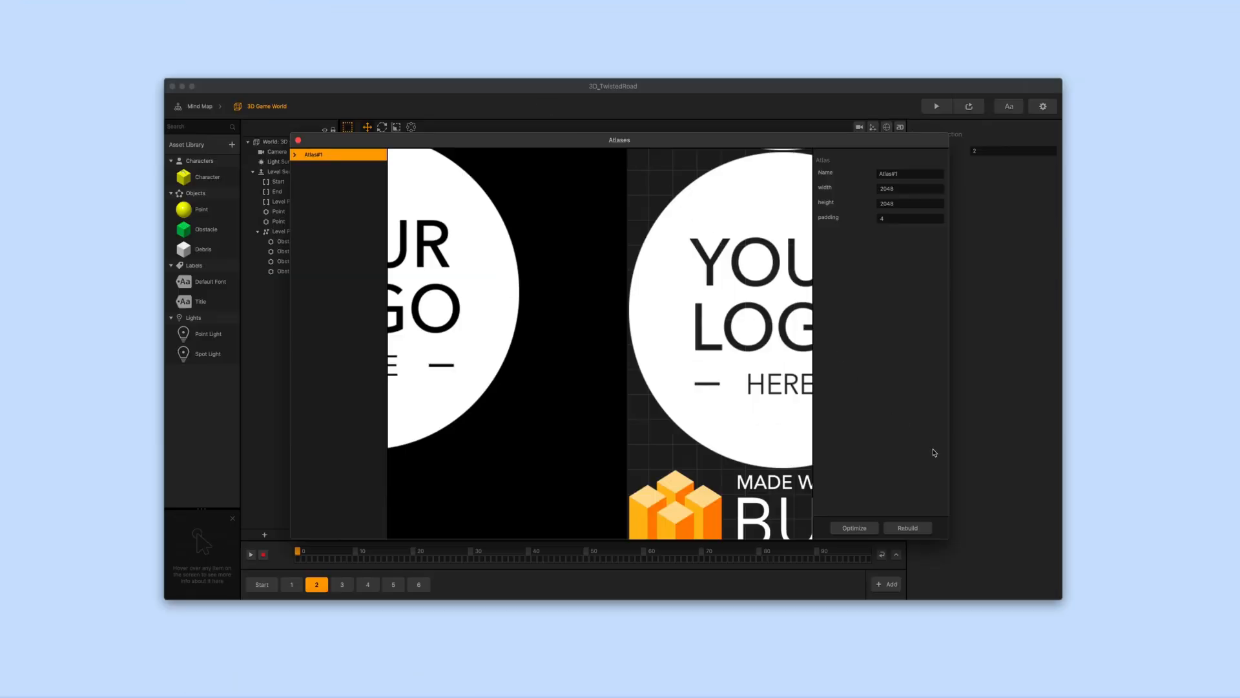
mouse_move(936, 457)
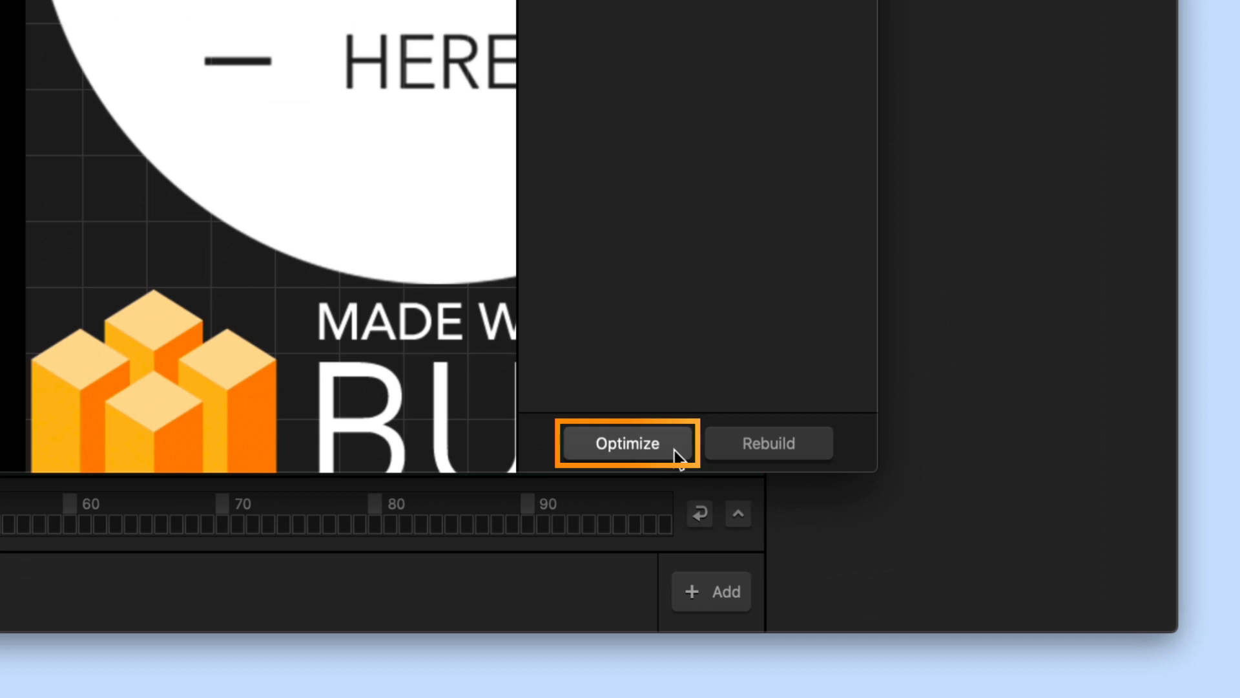
left_click(626, 443)
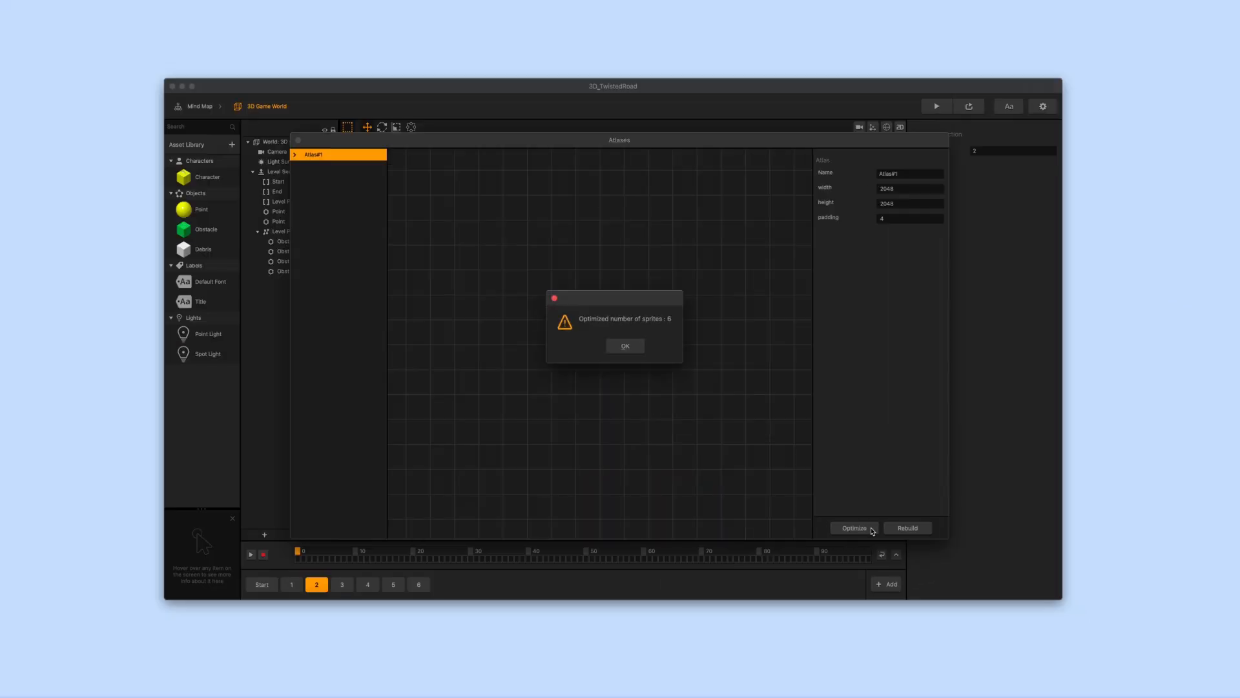
left_click(625, 346)
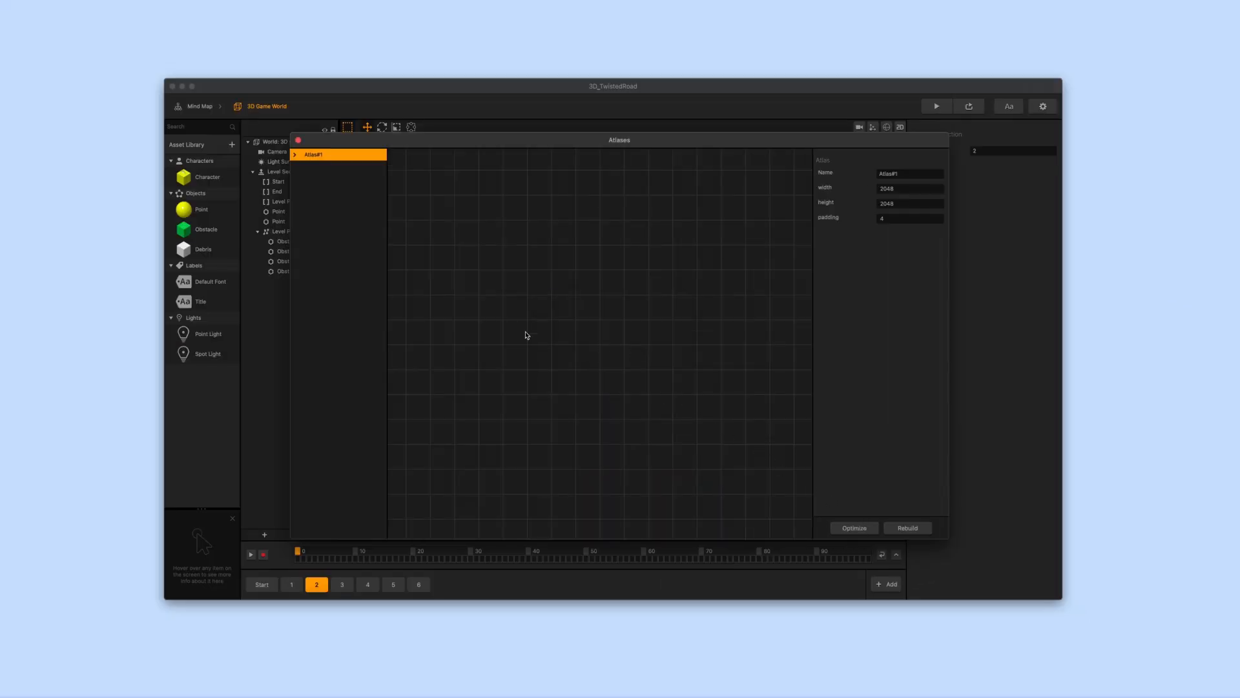
left_click(299, 11)
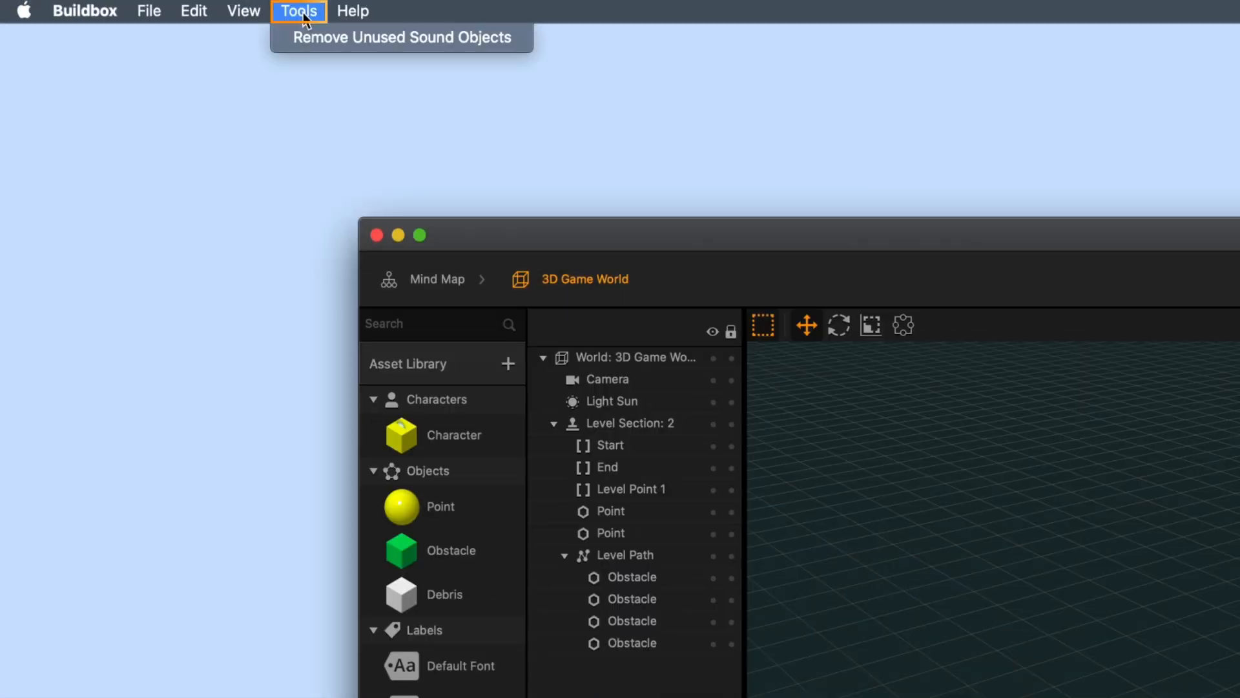
mouse_move(401, 38)
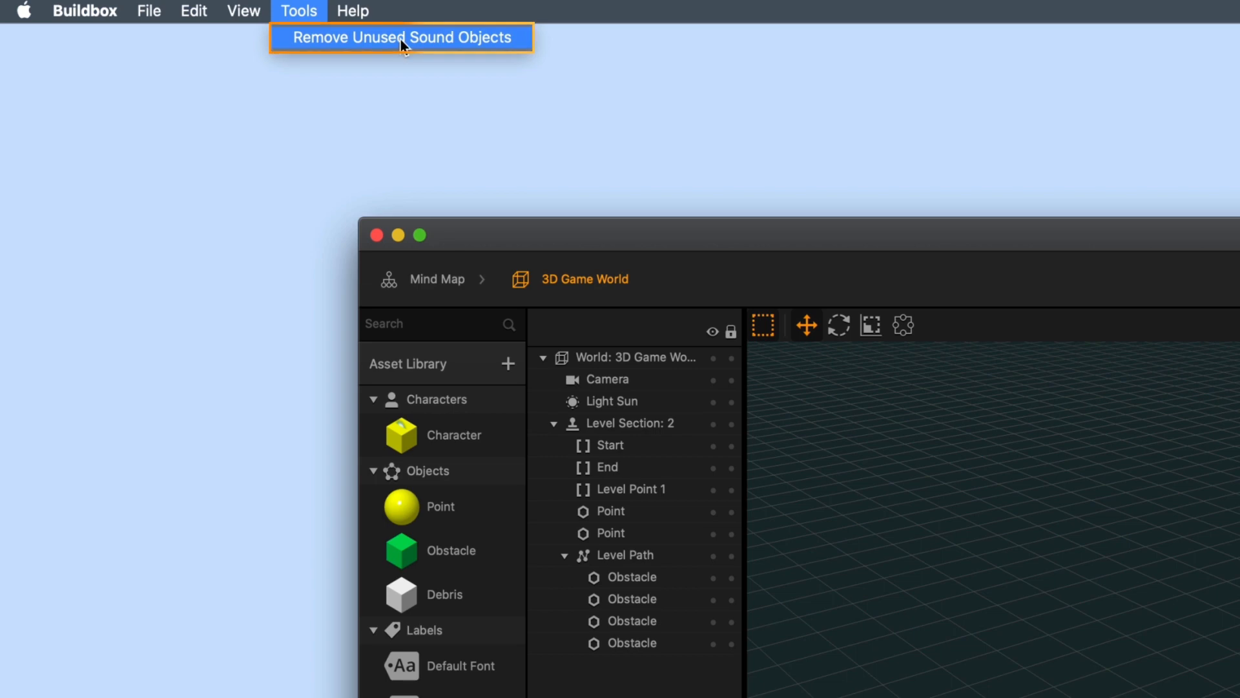
Step: Run Tools > Remove Unused Sound Objects and acknowledge the 0 removed result
left_click(400, 37)
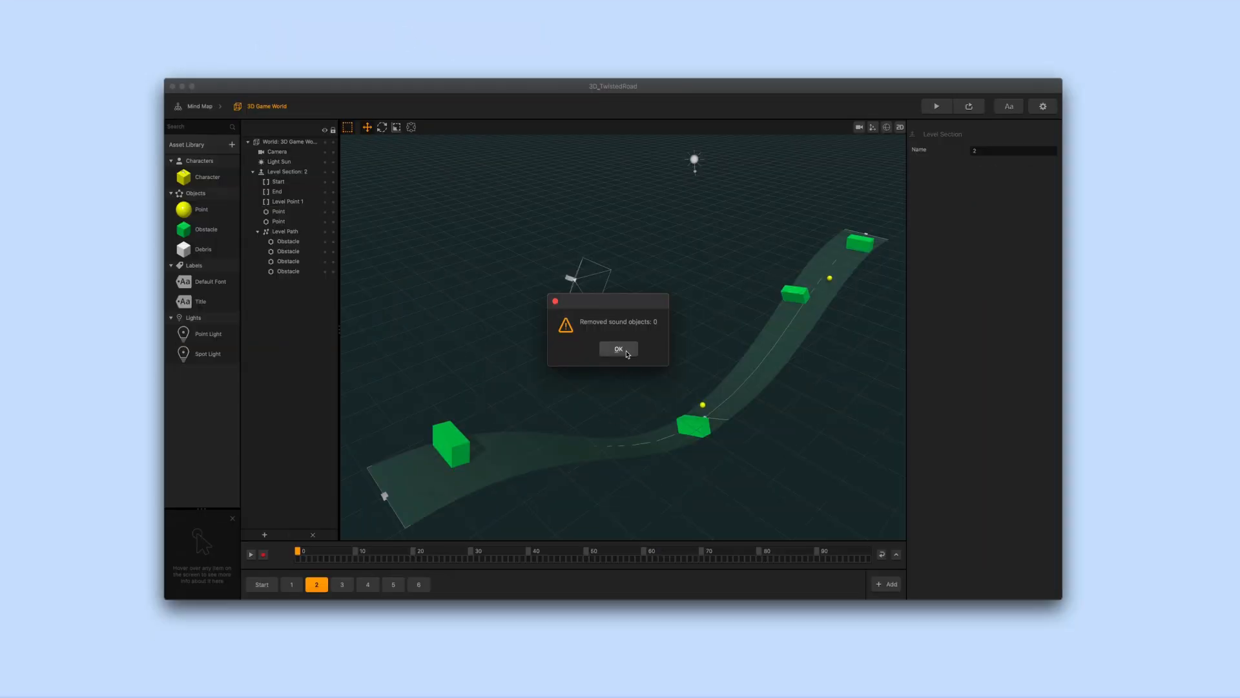
left_click(619, 349)
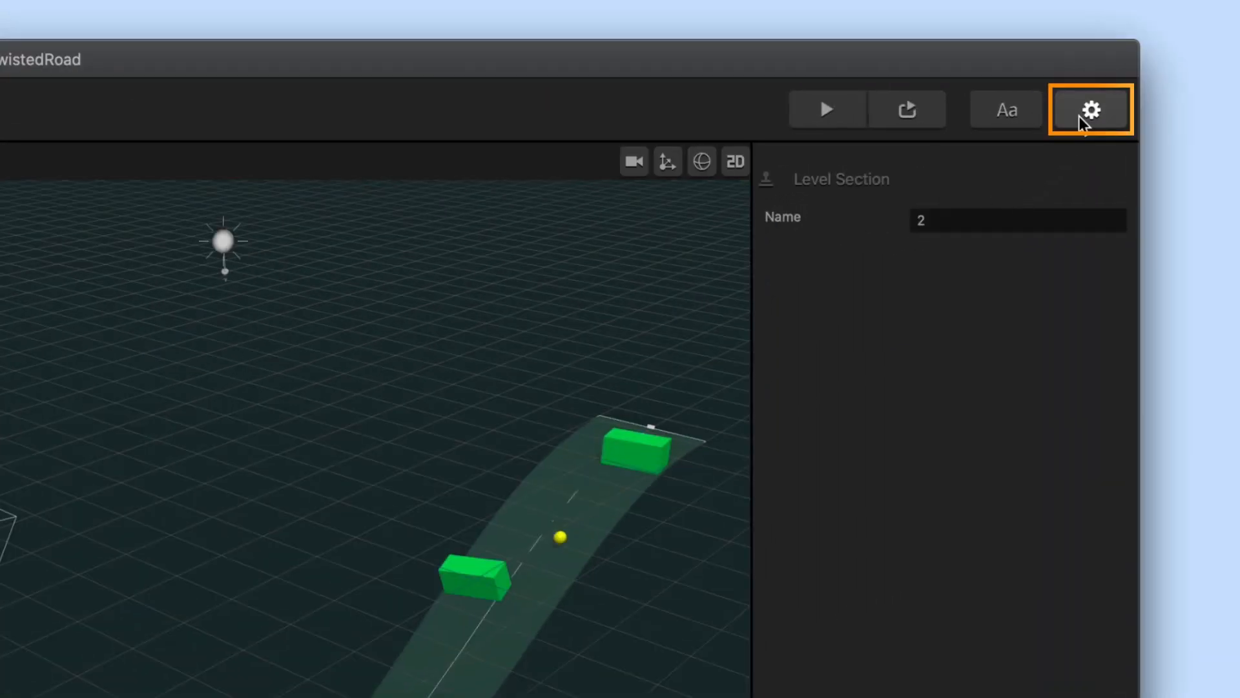
Step: Set Application Store to Apple iOS App Store, review bundle ID and device name, and confirm
left_click(1092, 110)
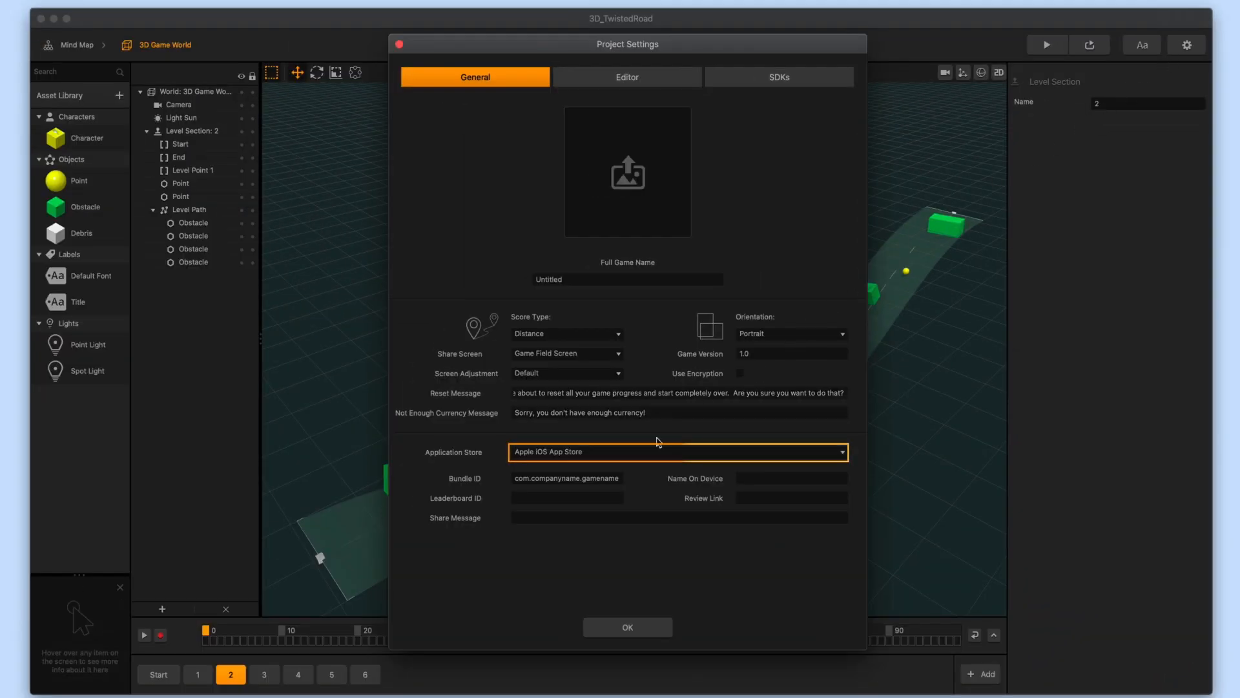
left_click(677, 451)
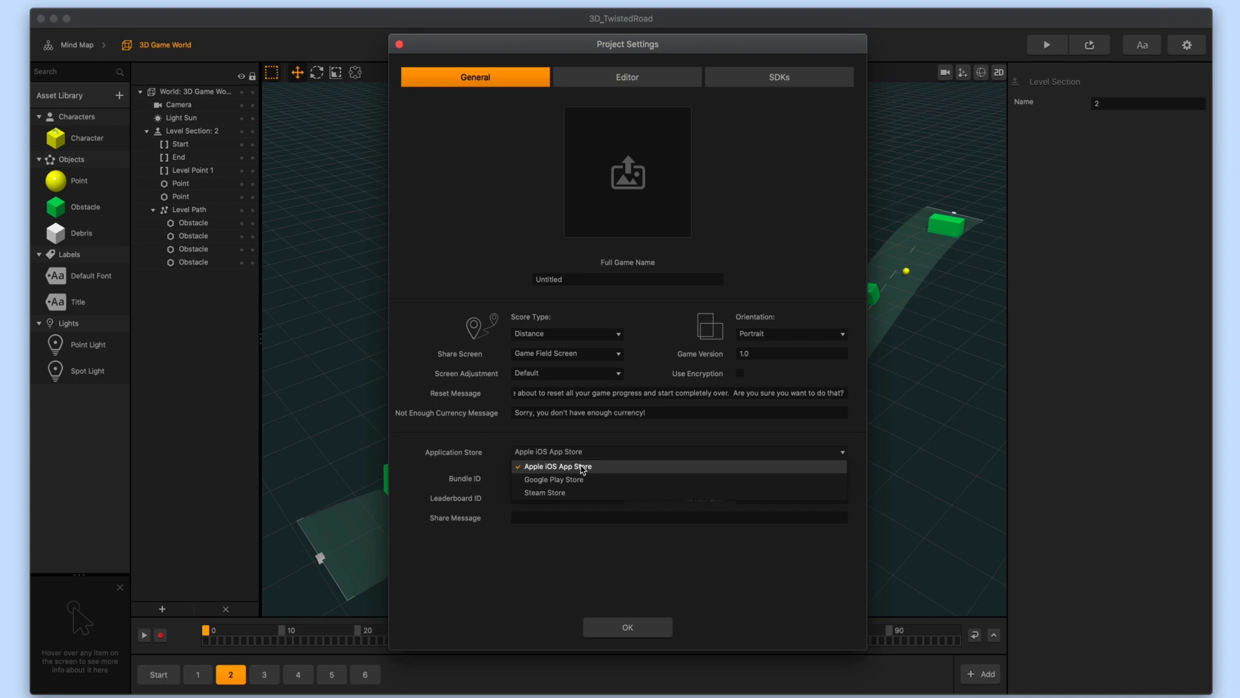
left_click(556, 466)
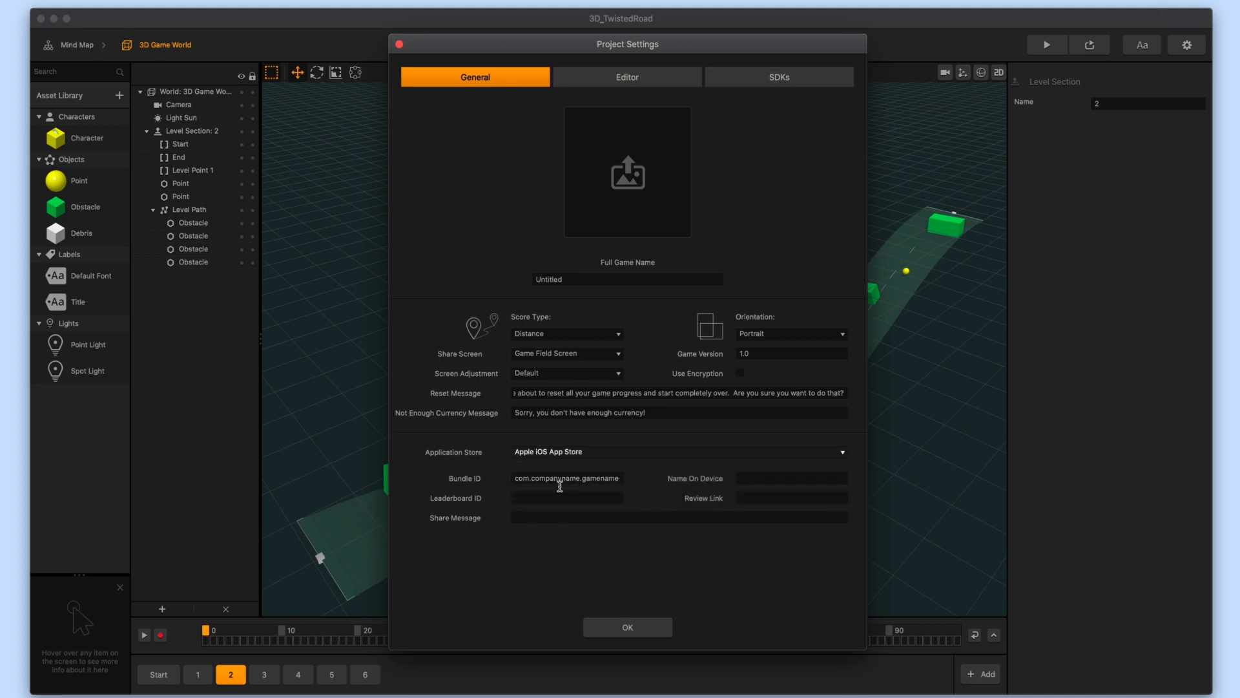
mouse_move(599, 561)
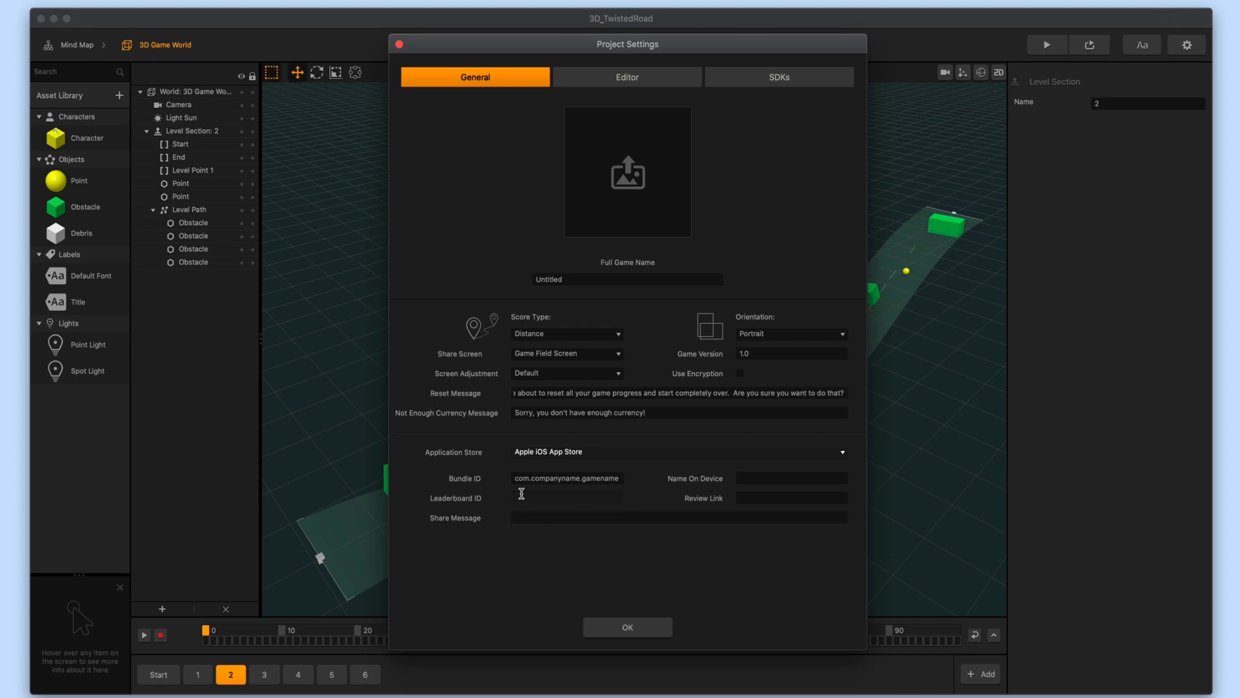
left_click(567, 497)
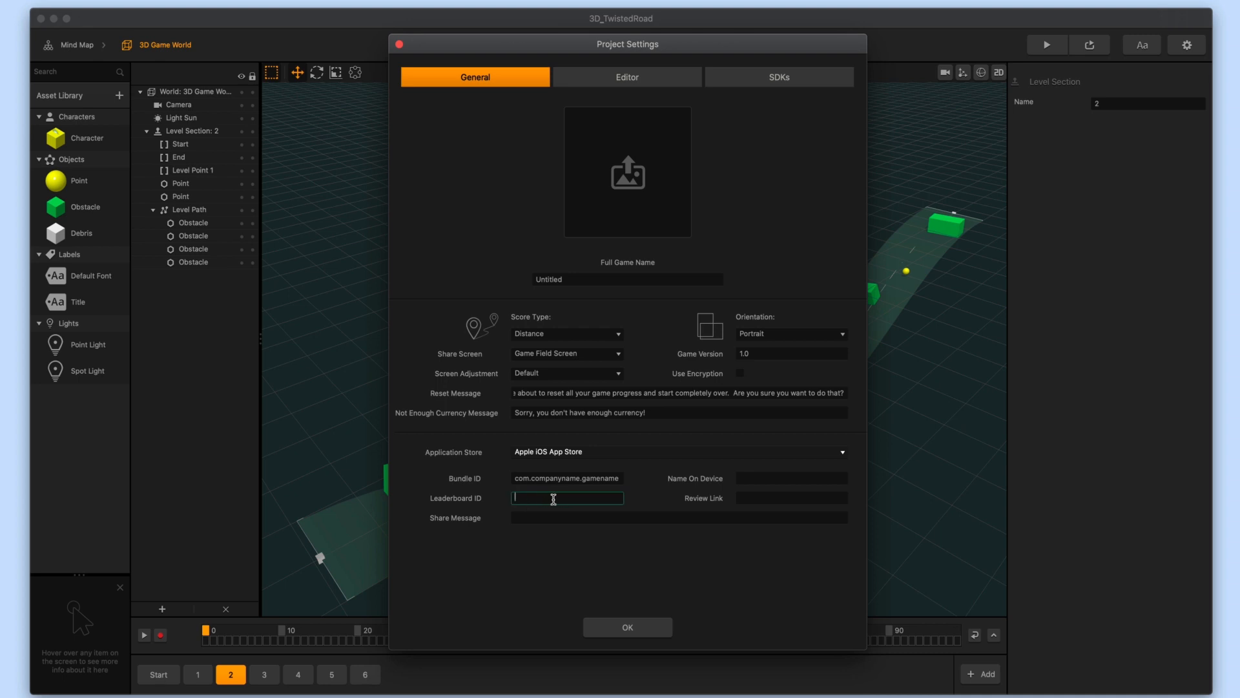
left_click(791, 497)
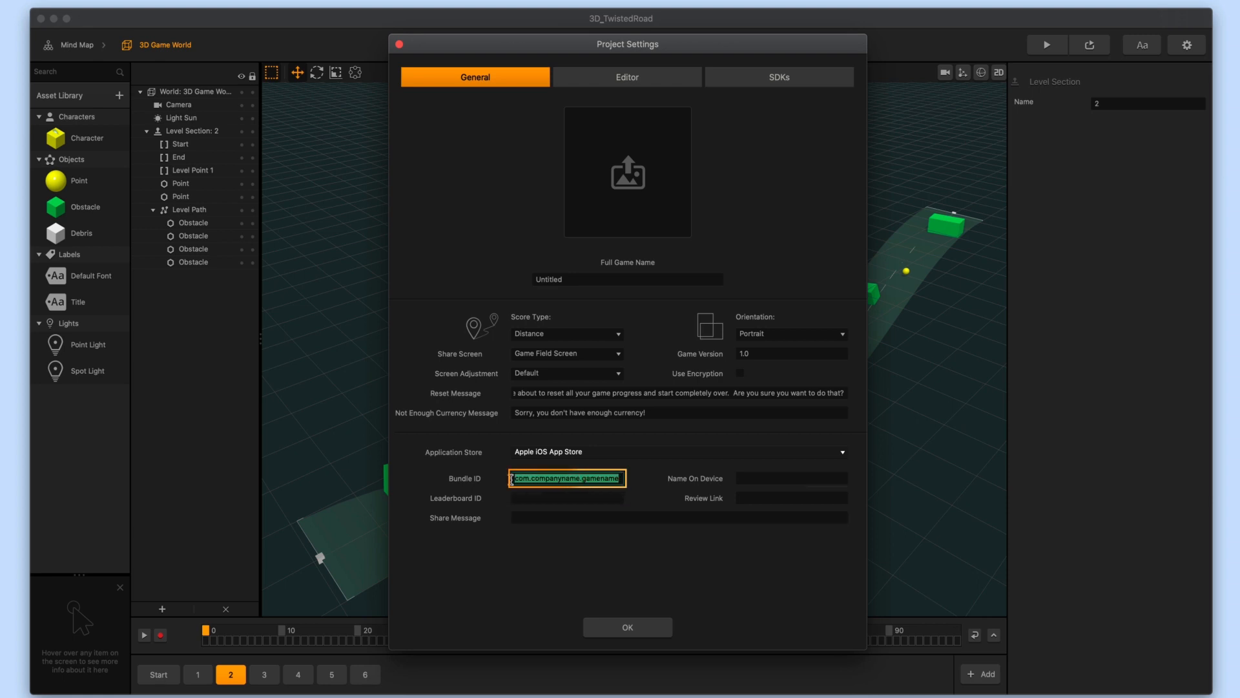
left_click(791, 478)
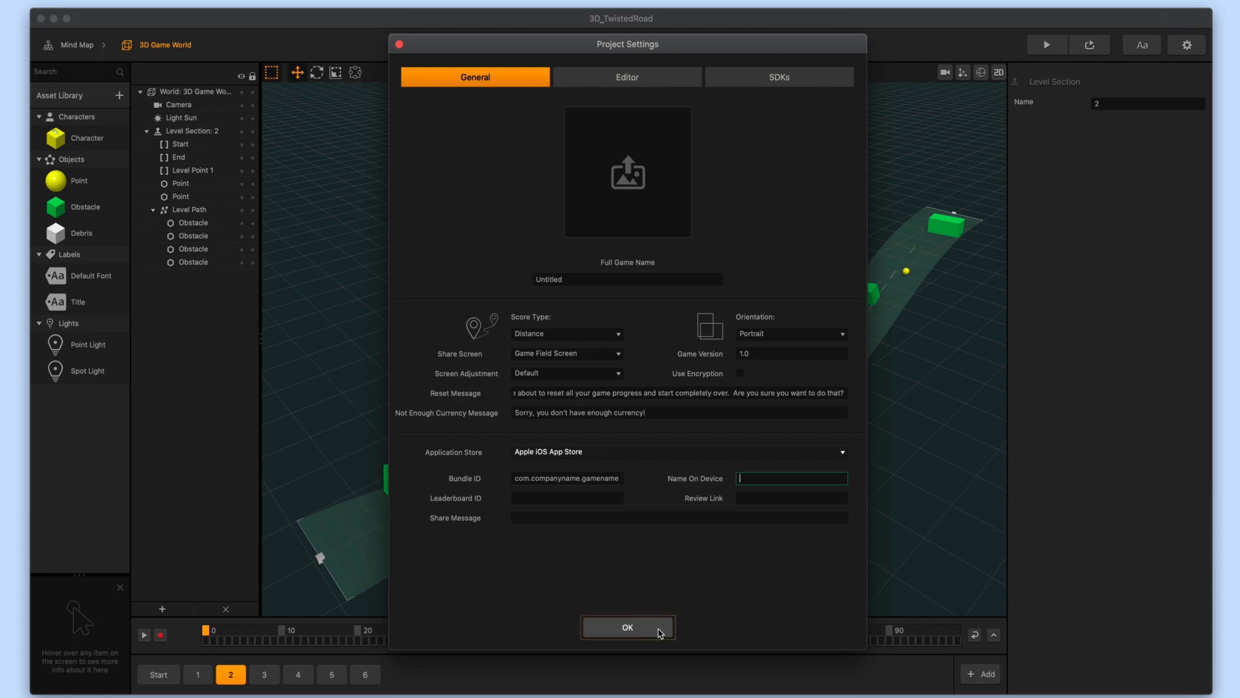
mouse_move(627, 627)
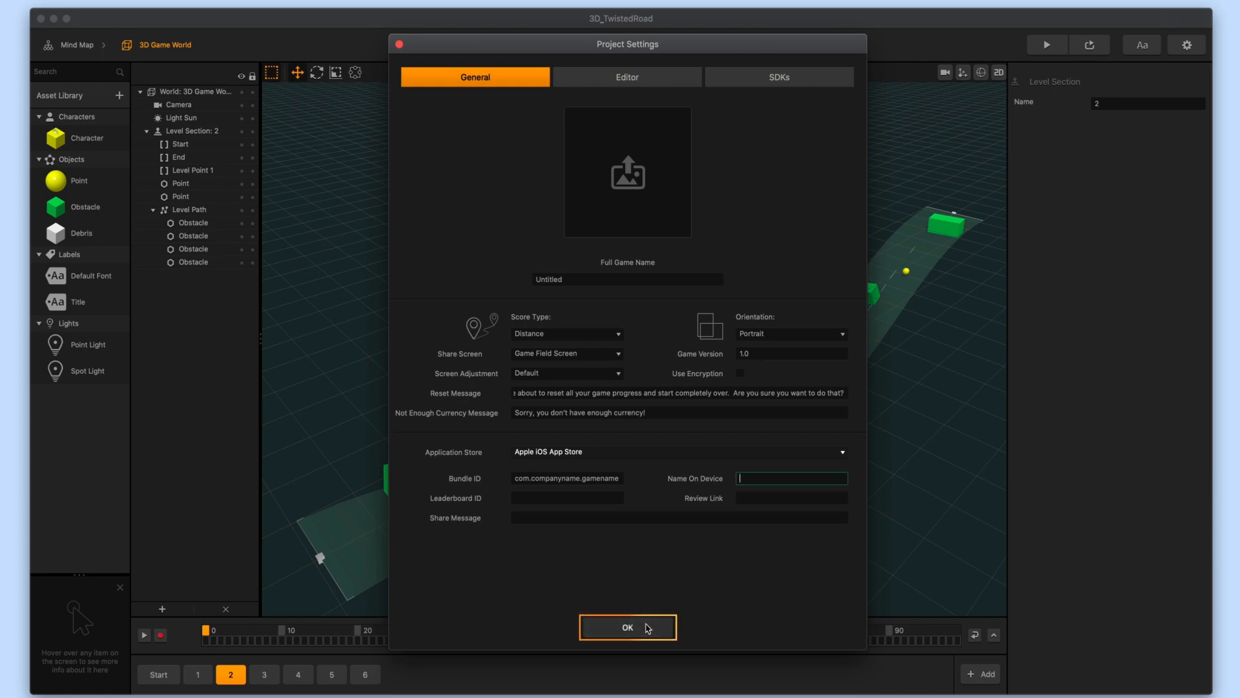
left_click(626, 627)
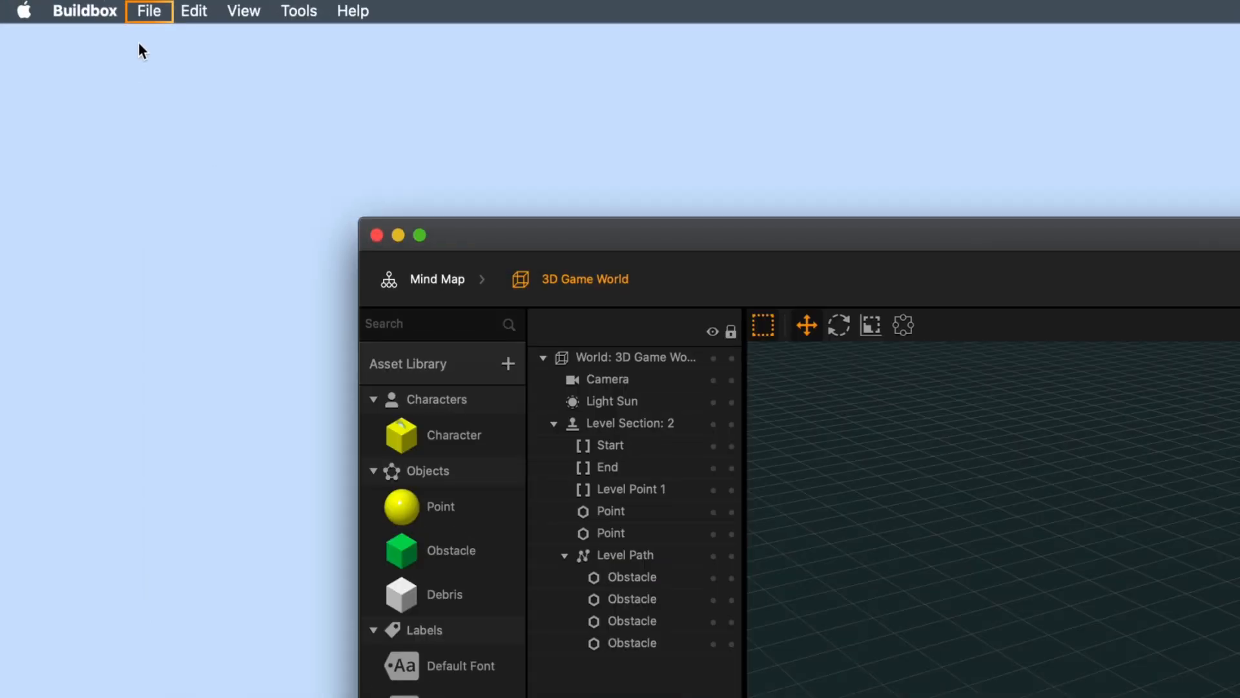
Step: Save As 'Game Name iOS', keeping the Desktop as the location
left_click(148, 11)
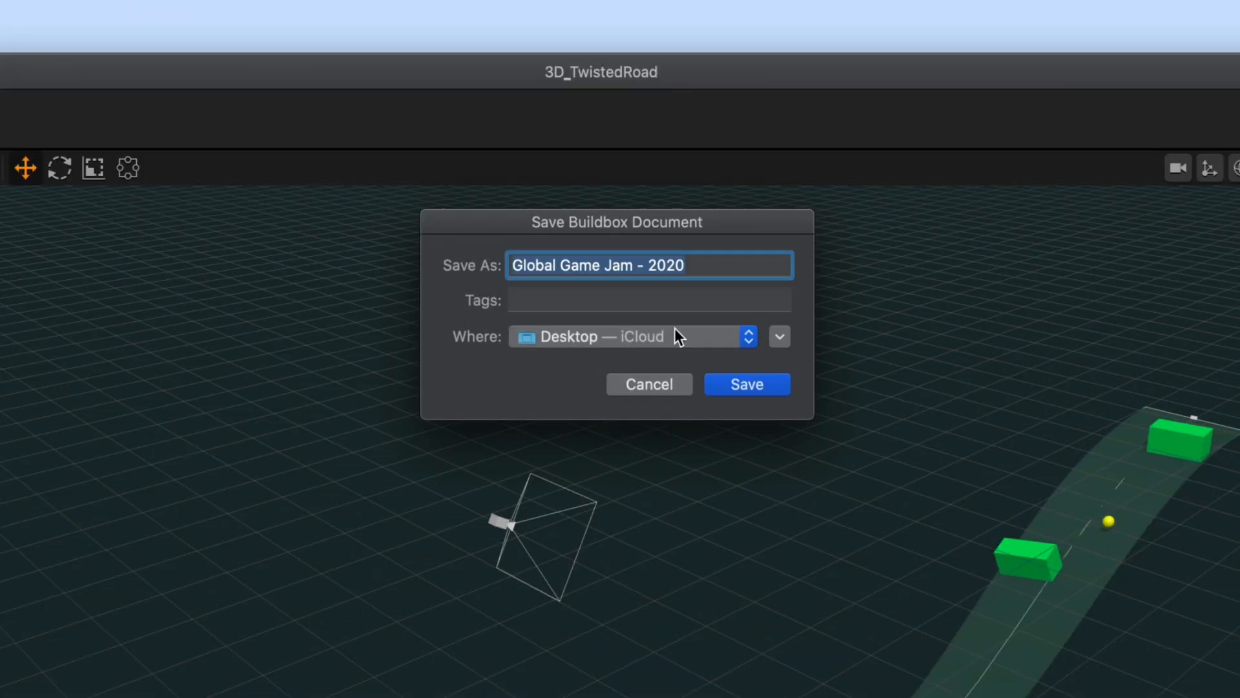
type("G")
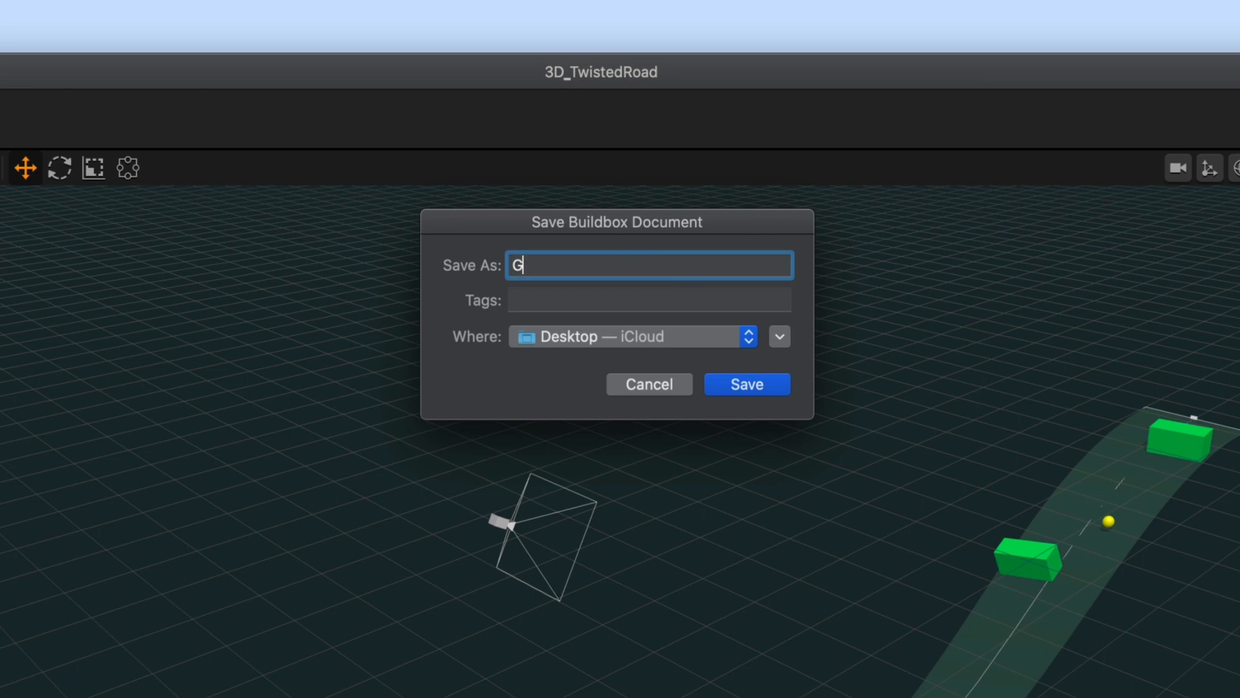
type("ame Name")
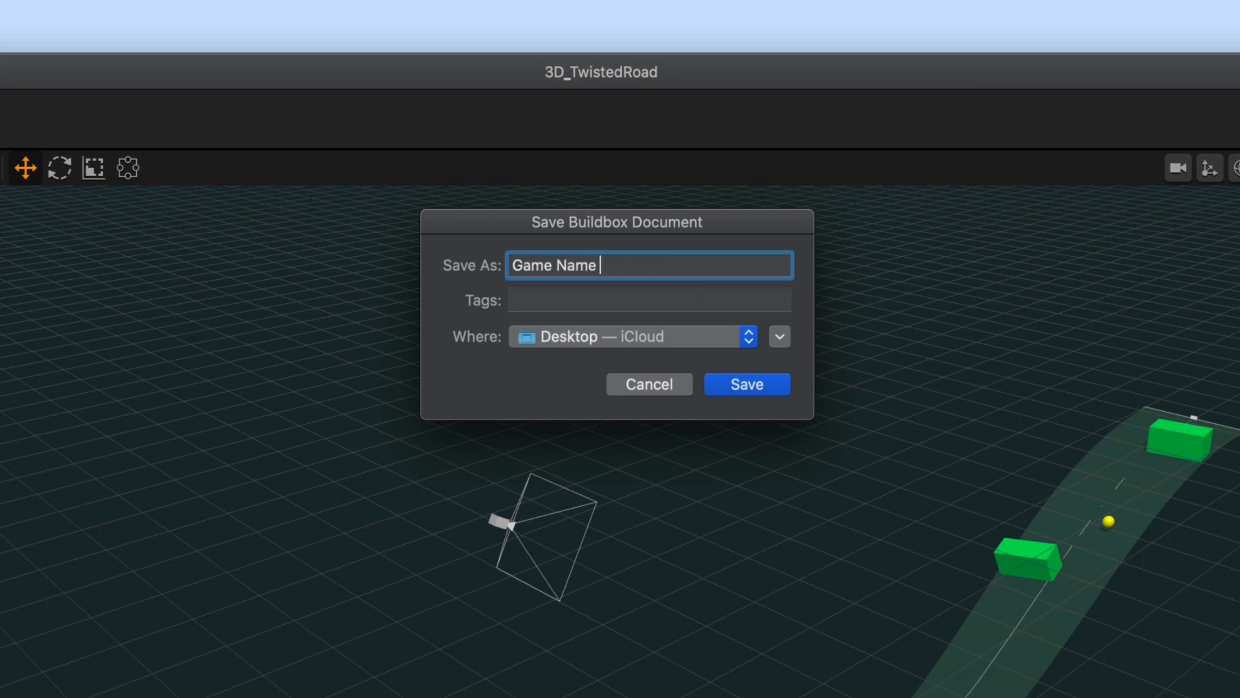
type("iOS")
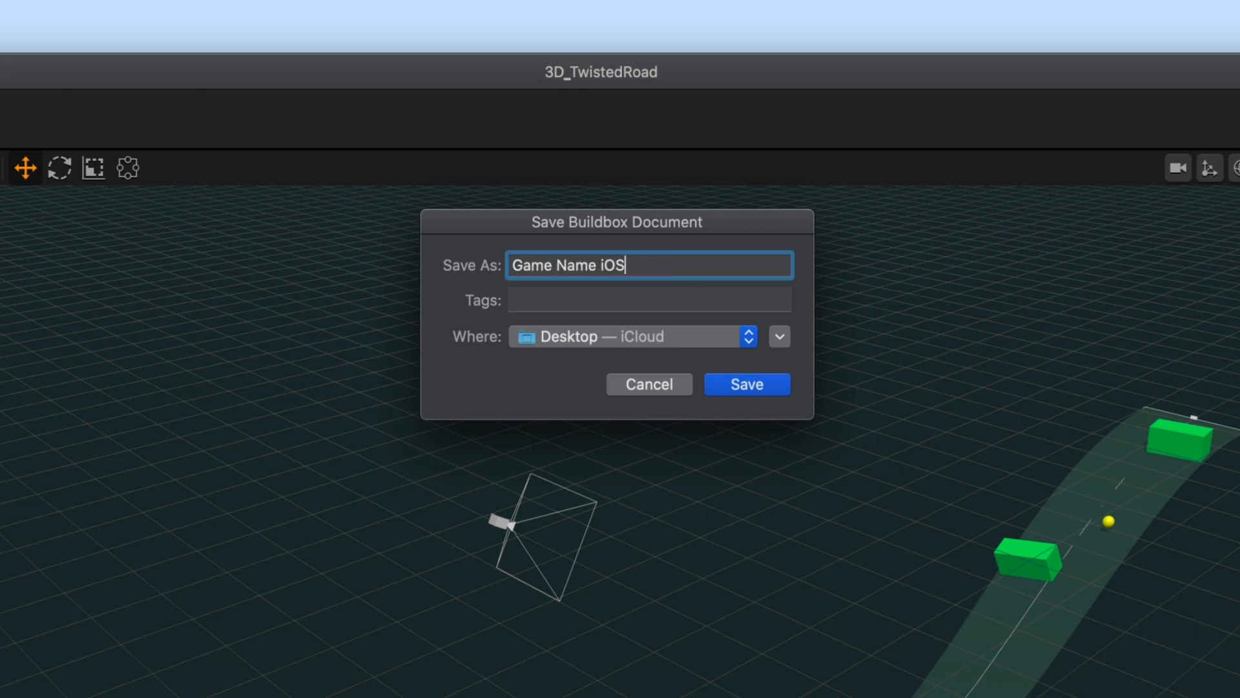
left_click(745, 383)
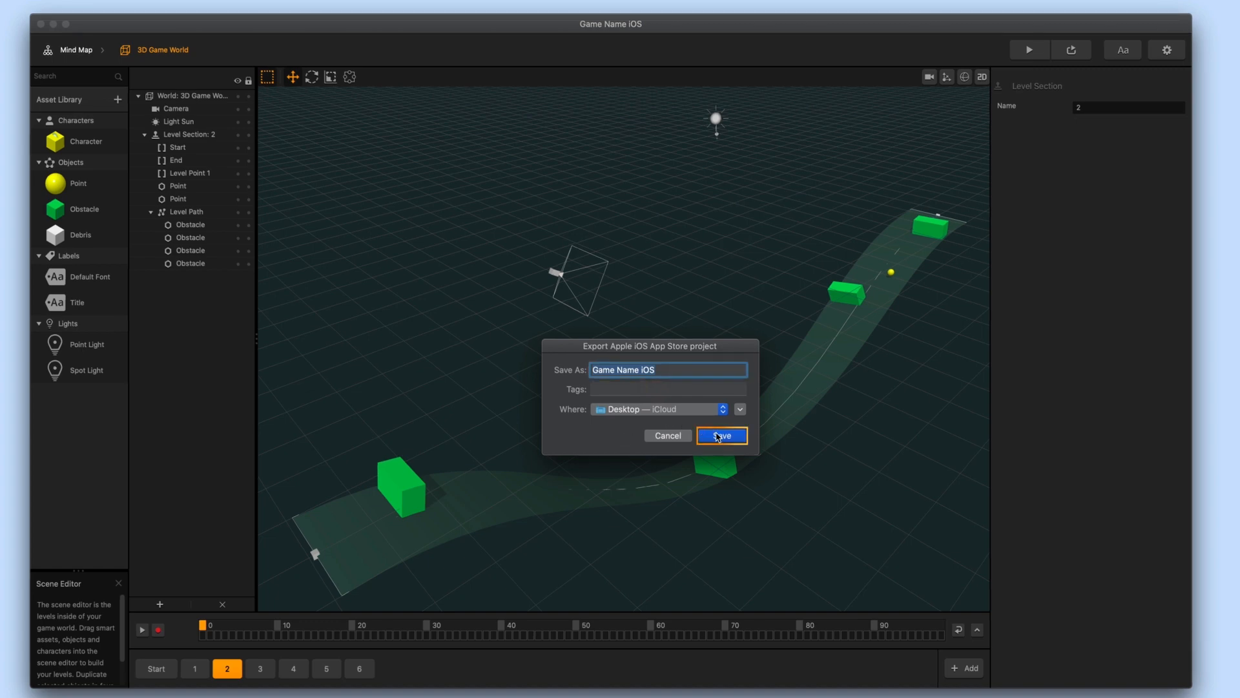
Step: Export the iOS App Store project 'Game Name iOS' to the Desktop and await completion
left_click(719, 434)
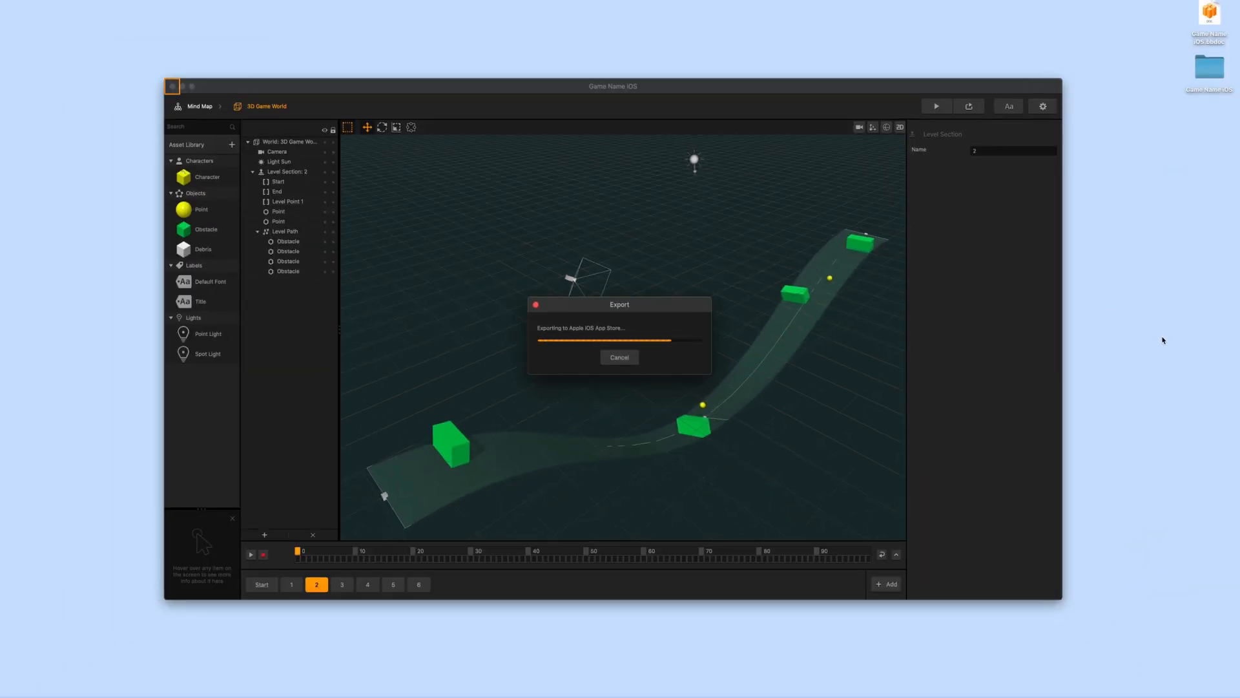
left_click(619, 356)
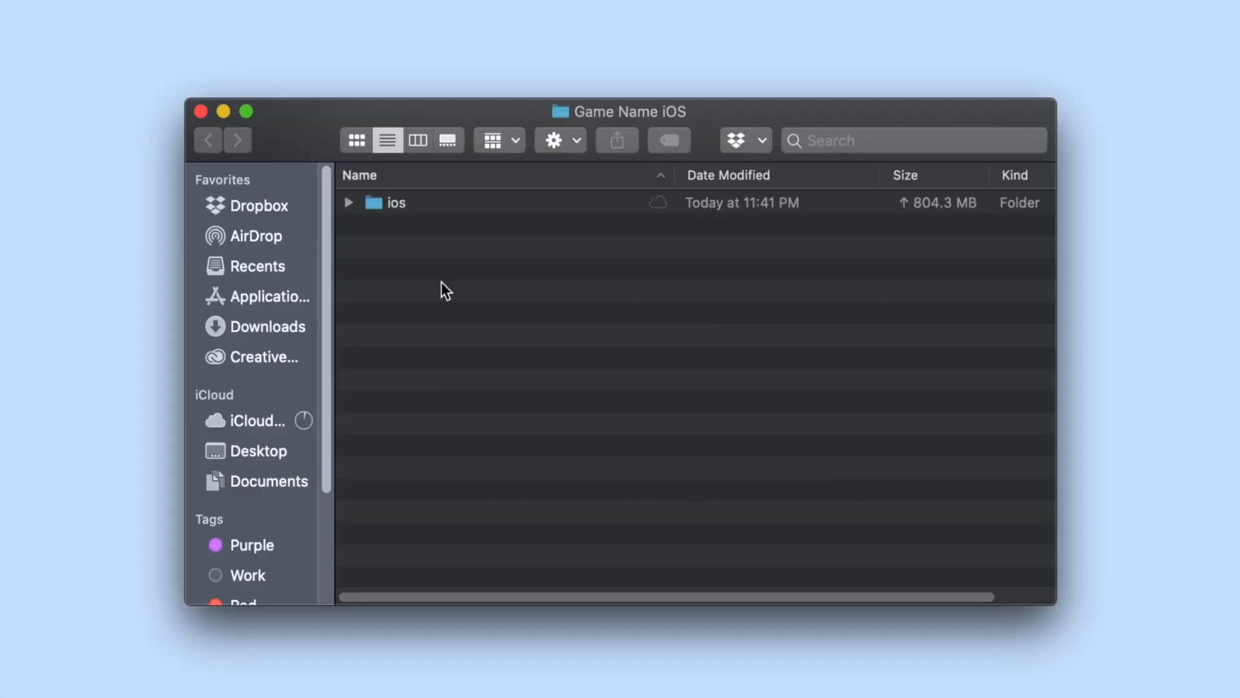
Step: Expand the exported ios folder and open BBPlayer.xcodeproj in Xcode
left_click(349, 202)
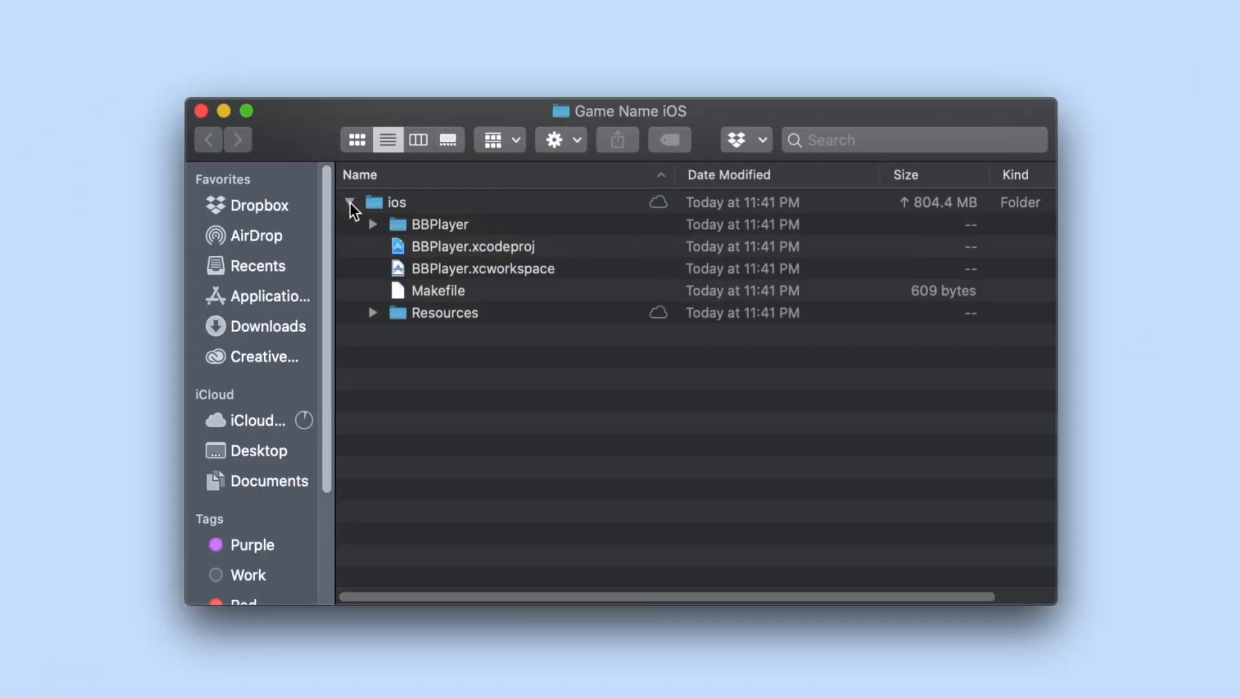
left_click(467, 246)
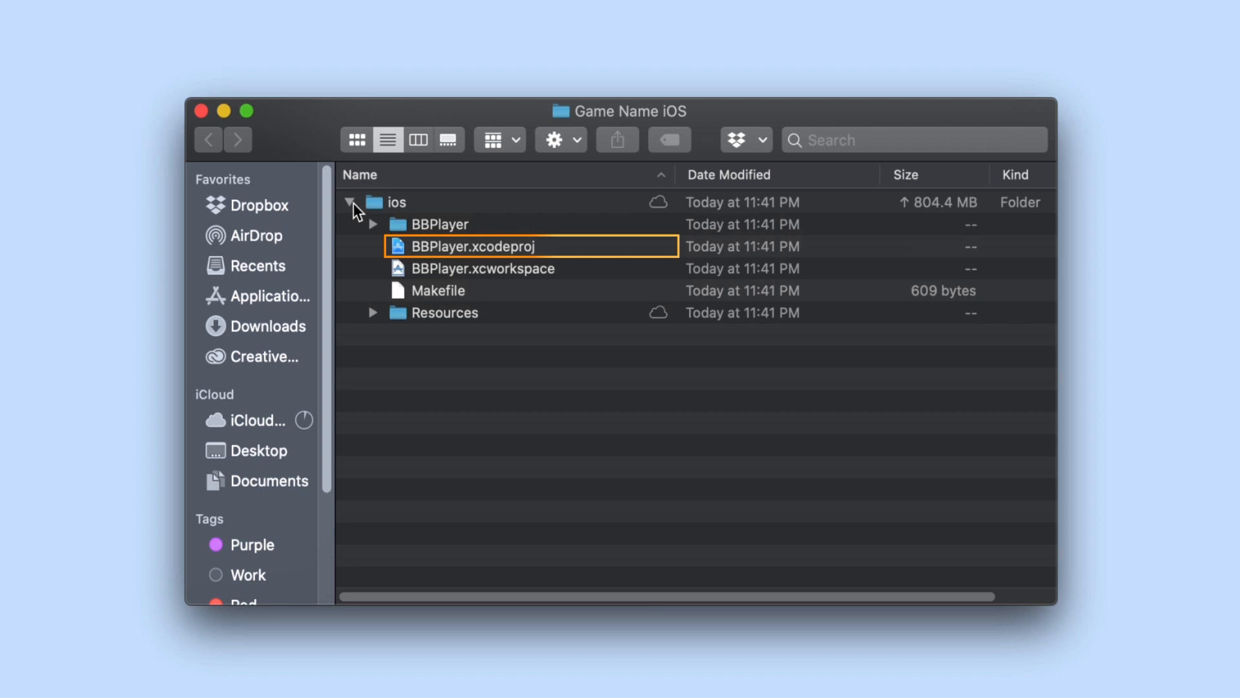
left_click(474, 268)
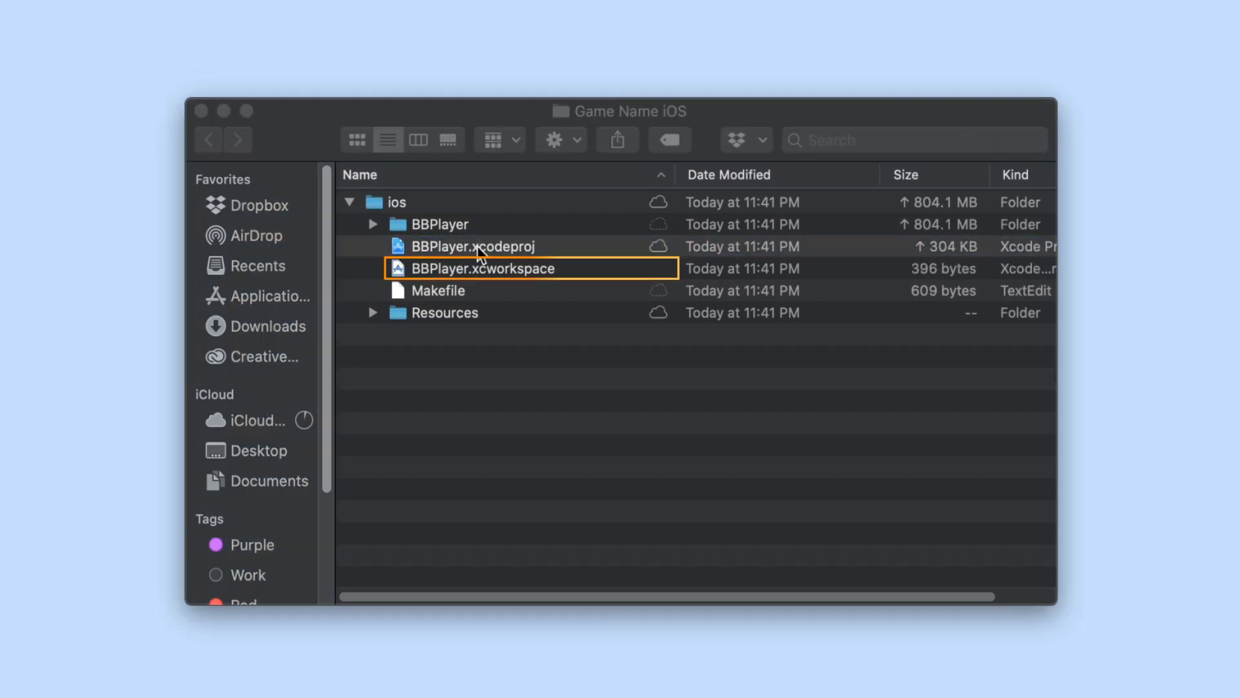
double_click(478, 268)
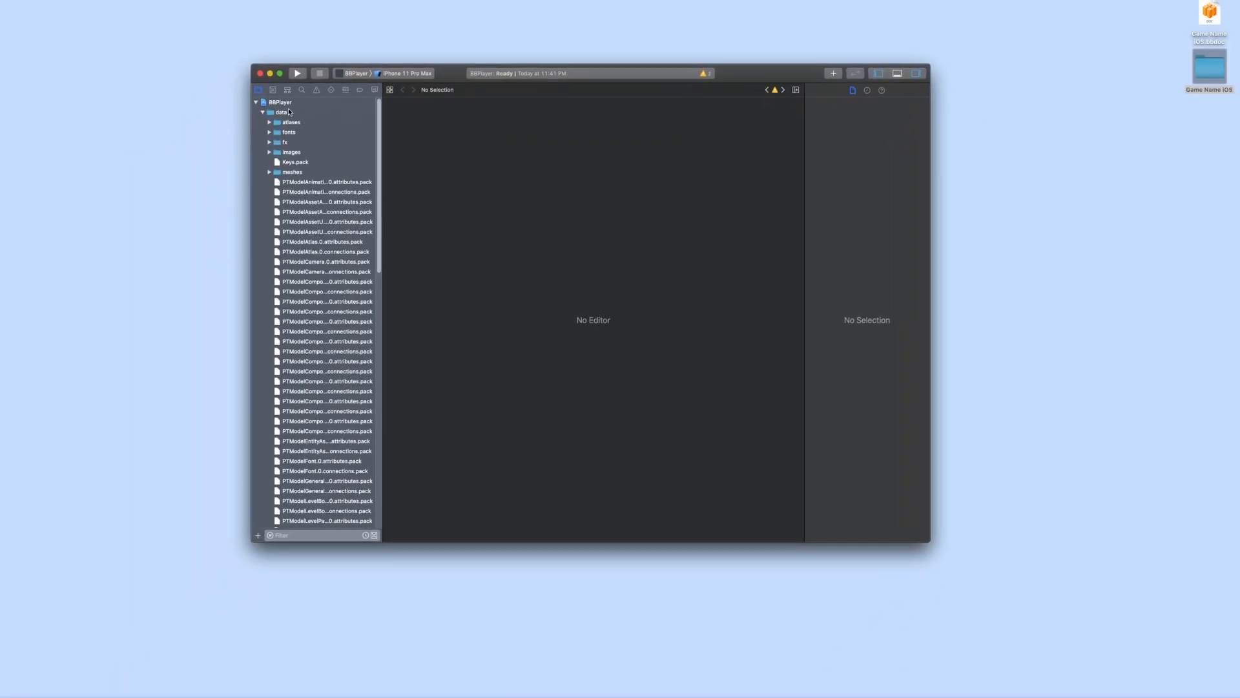
Step: Select the BBPlayer project and show its Signing & Capabilities settings
left_click(280, 102)
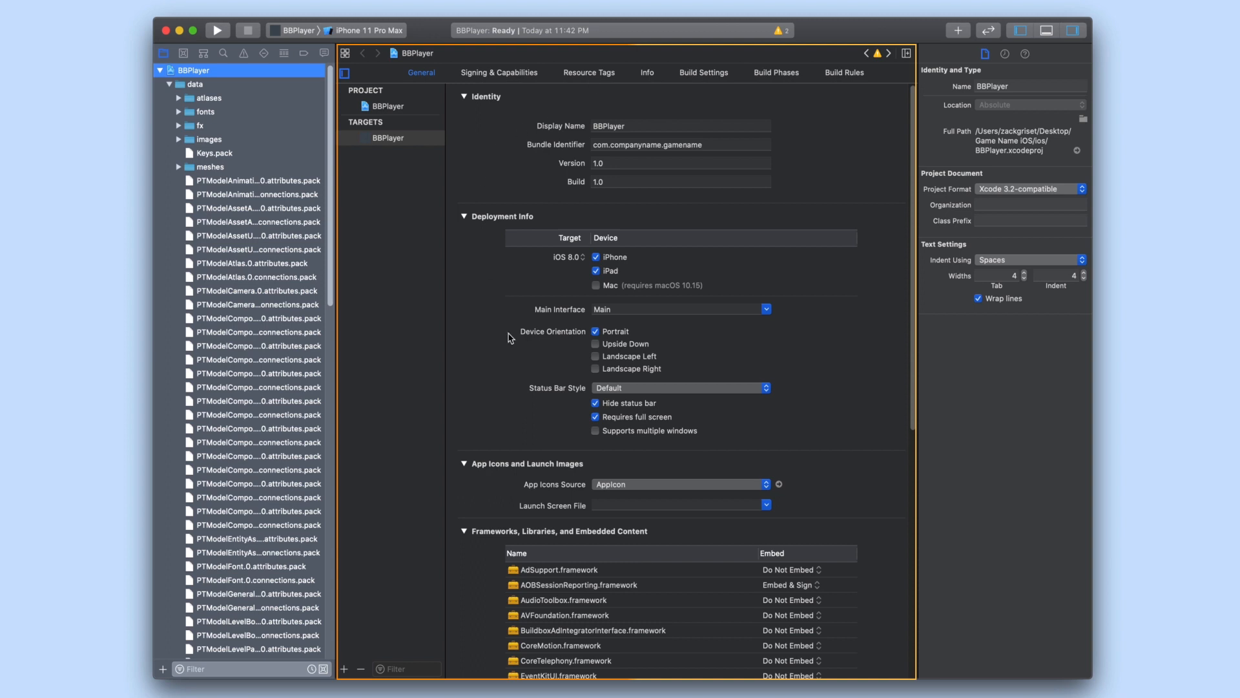
left_click(500, 72)
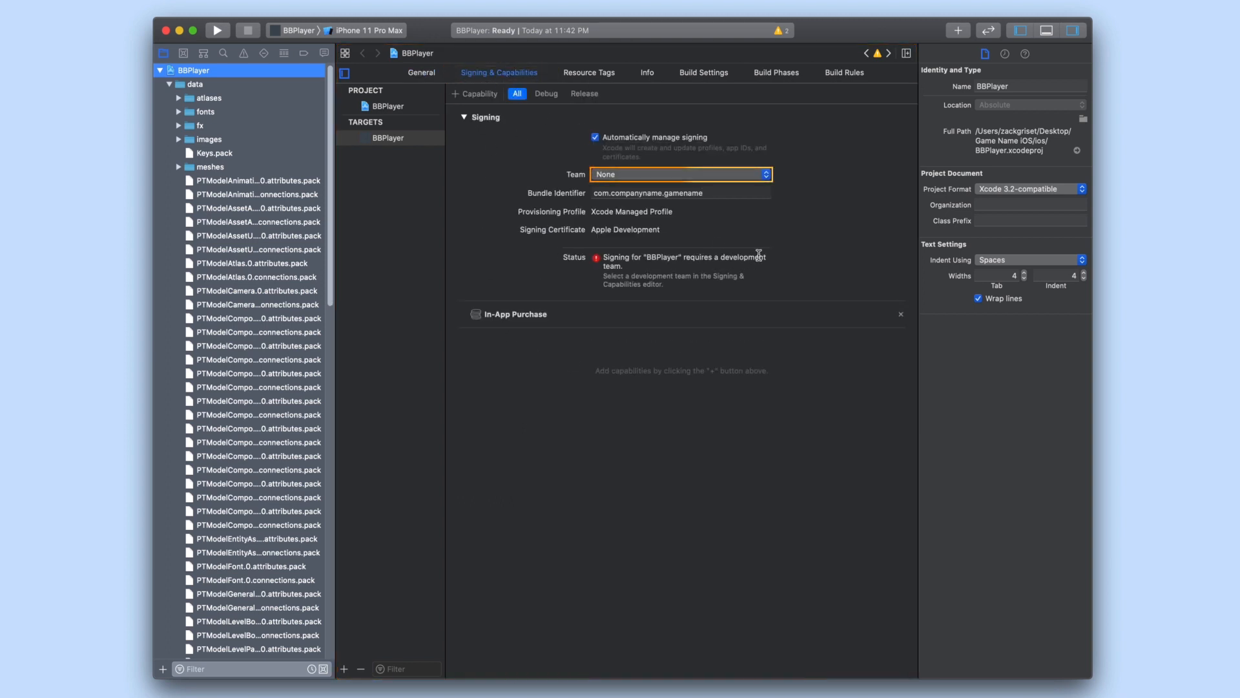
left_click(679, 174)
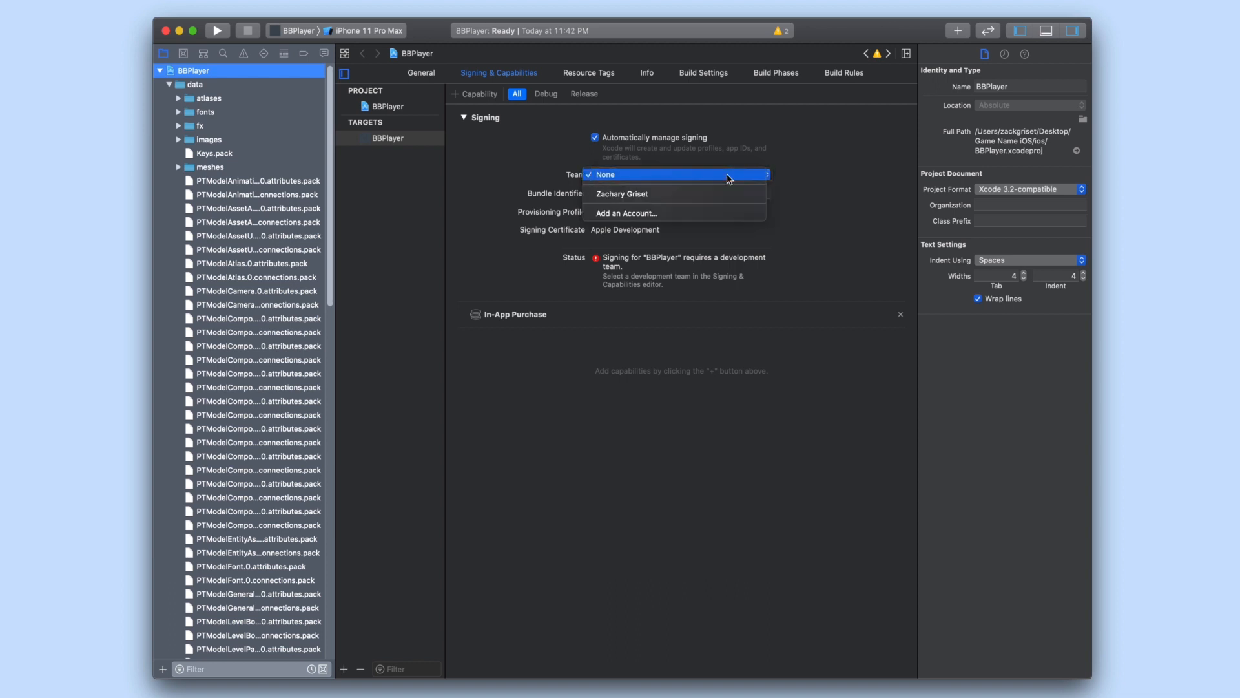
mouse_move(653, 204)
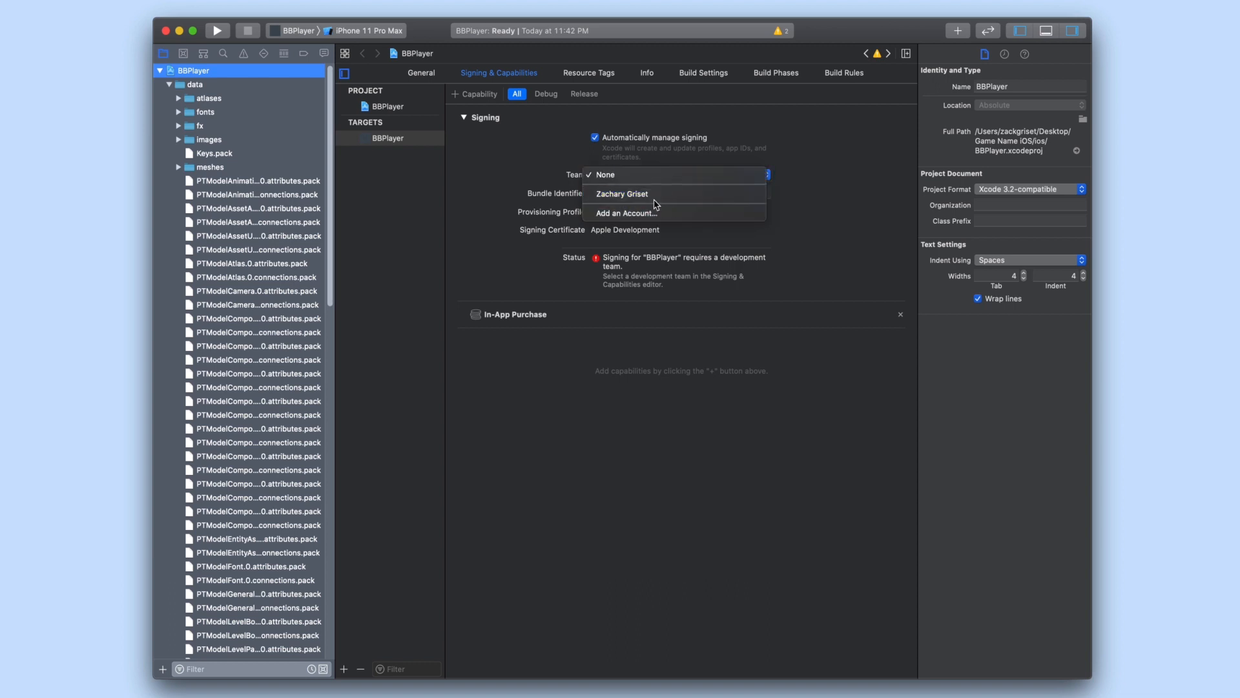
mouse_move(633, 213)
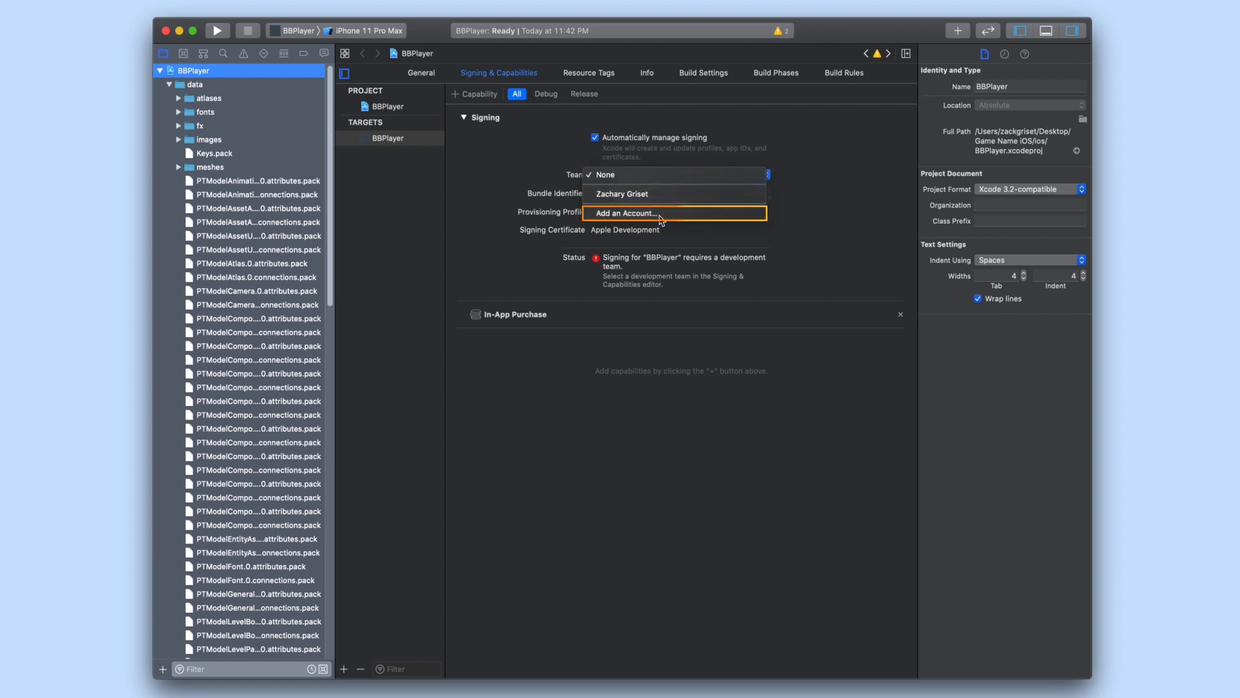
left_click(627, 212)
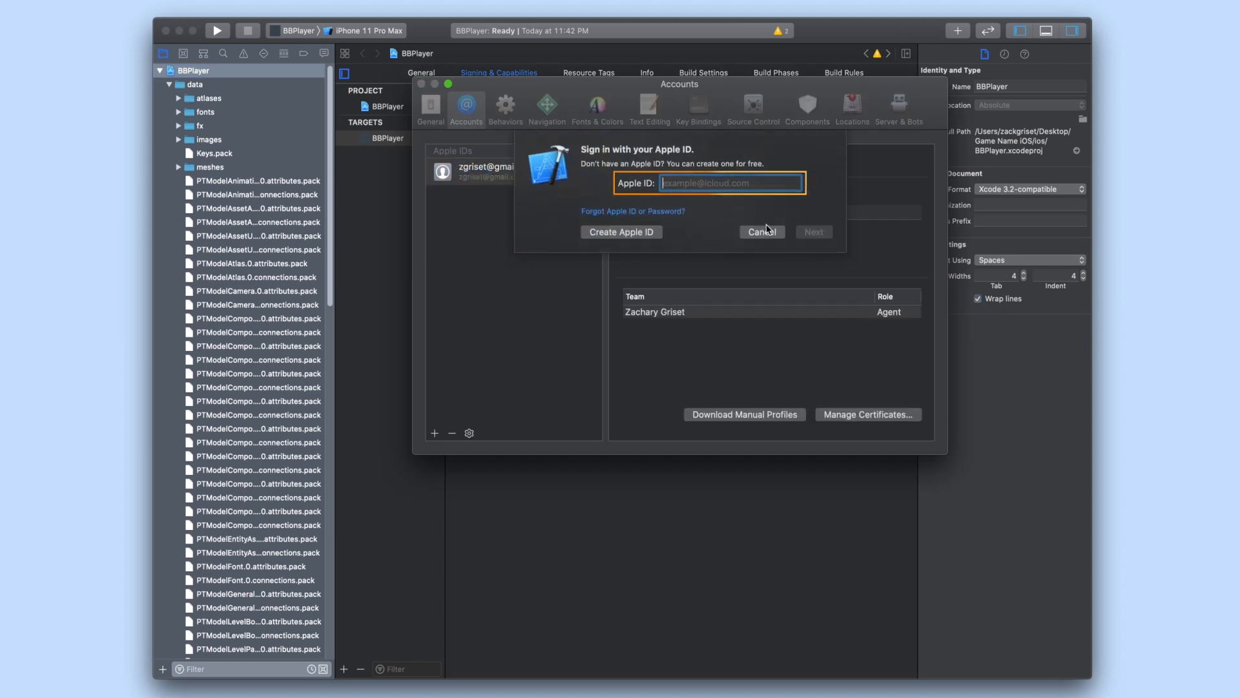
left_click(761, 232)
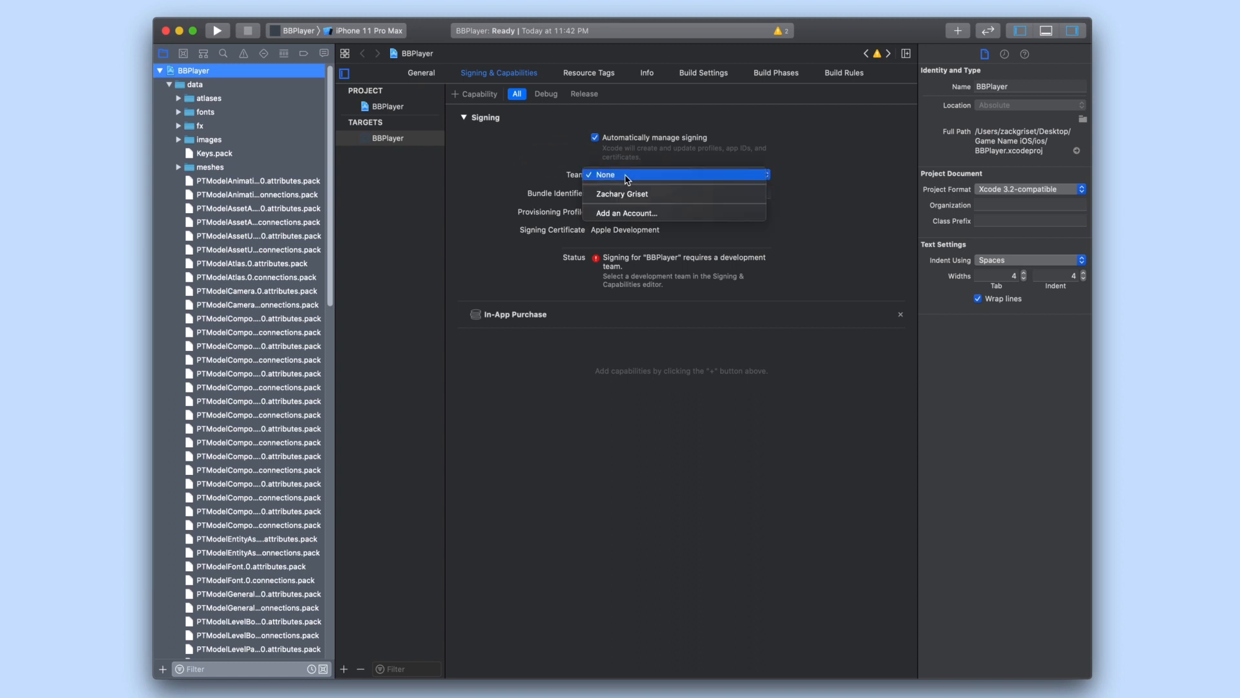
mouse_move(639, 194)
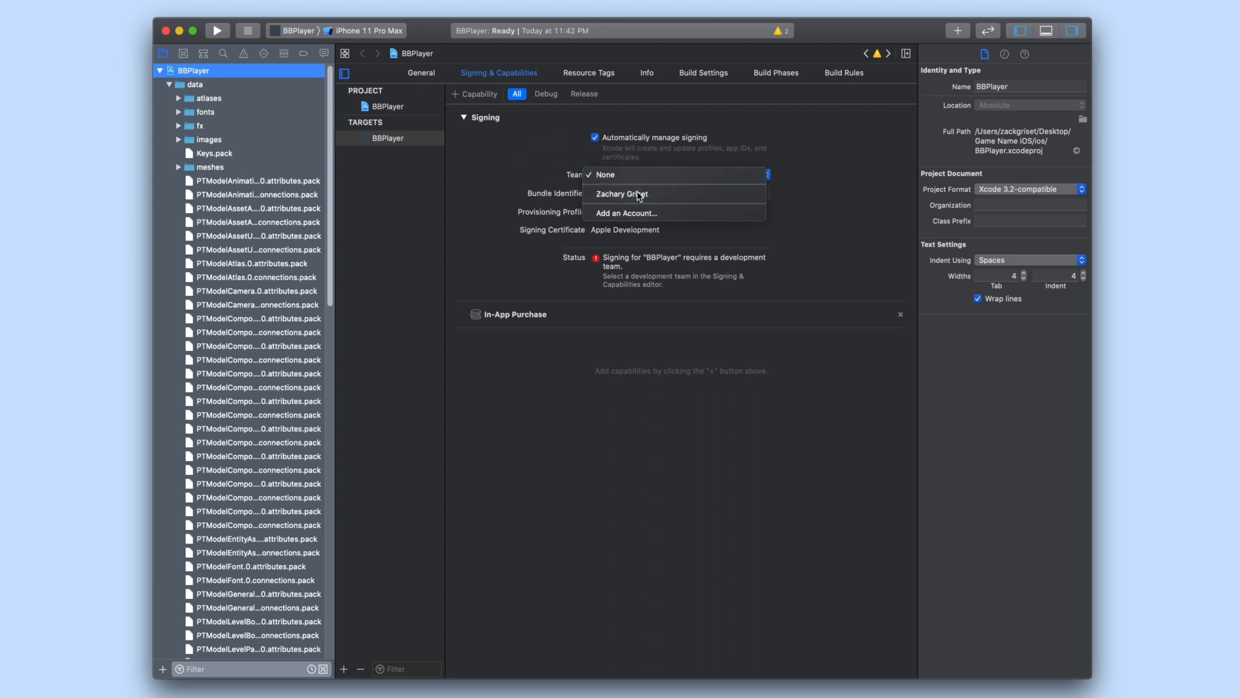
Step: Choose the developer team and append '123sfgd' to the bundle identifier
left_click(622, 193)
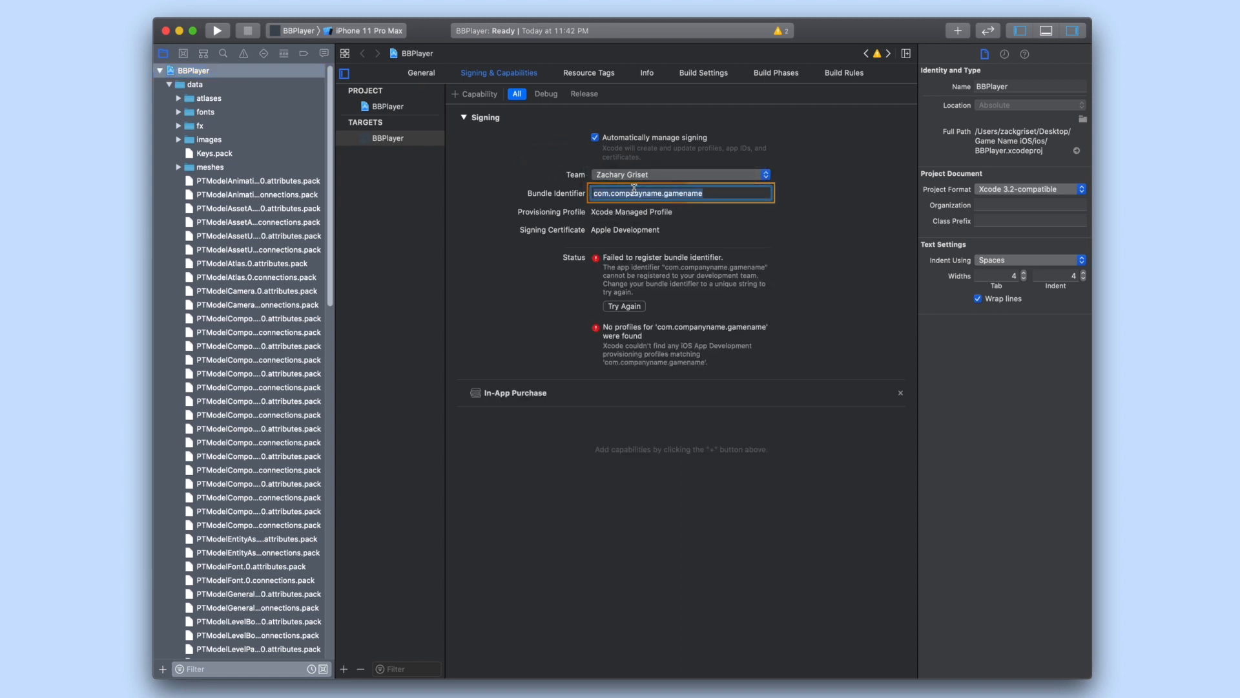
left_click(719, 194)
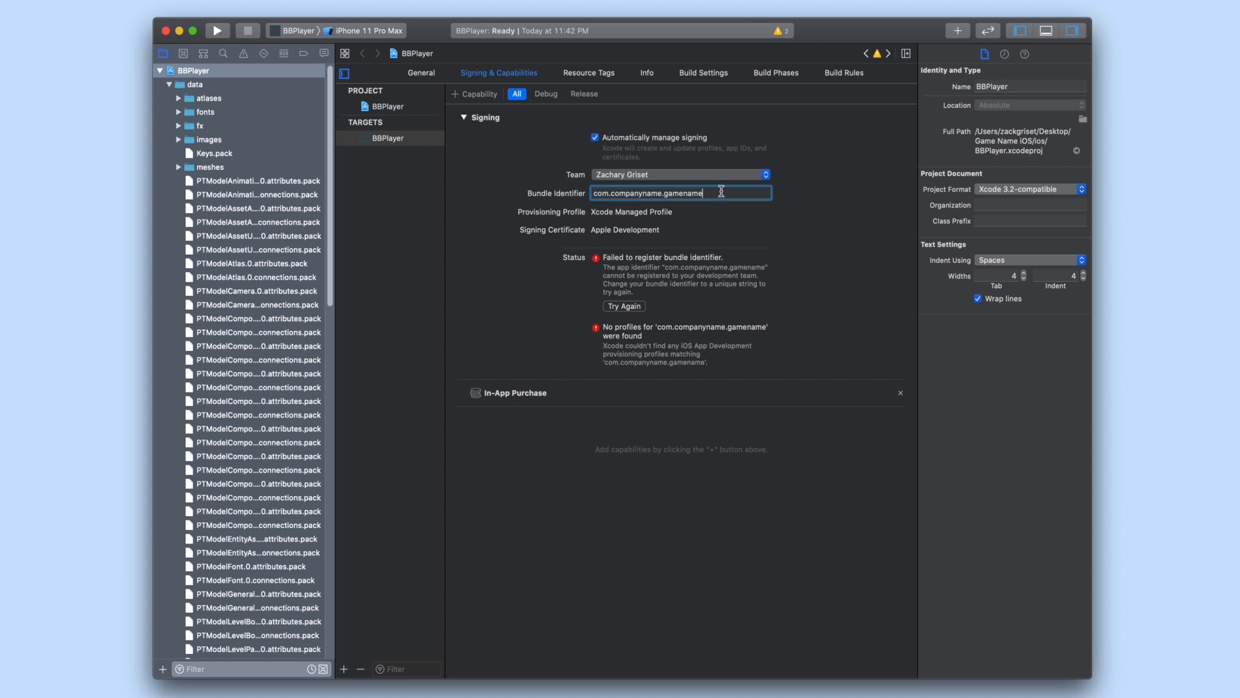
type("123sfgd")
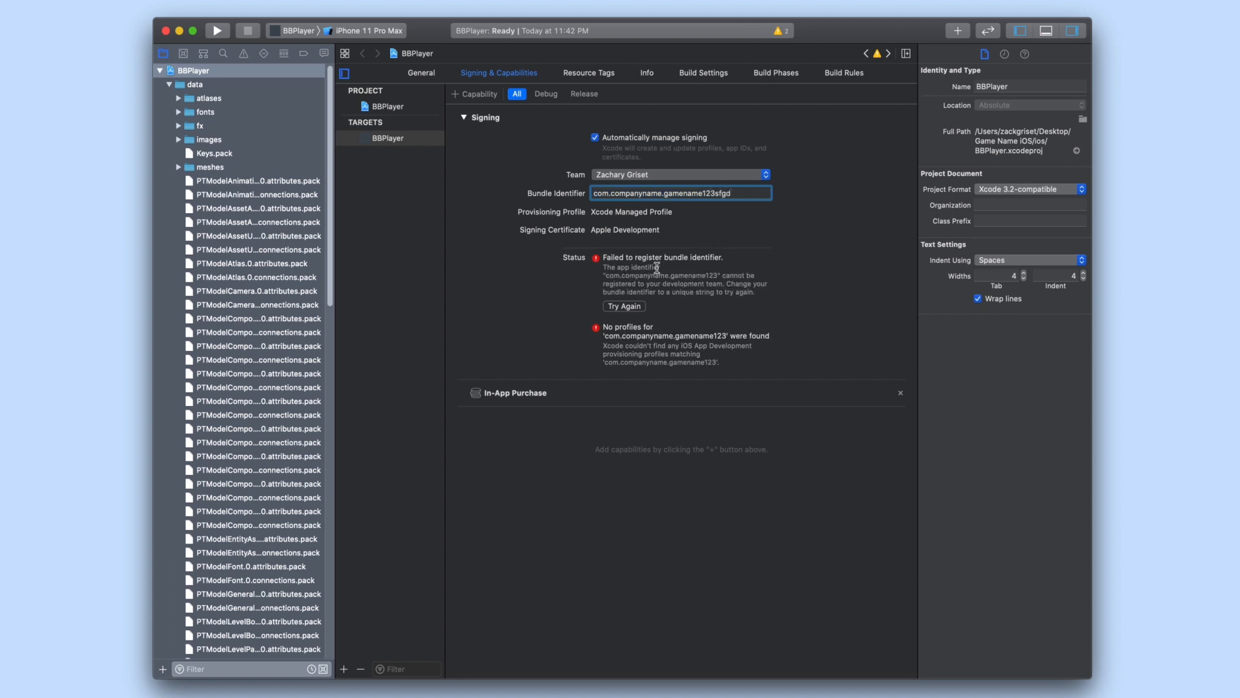
left_click(624, 307)
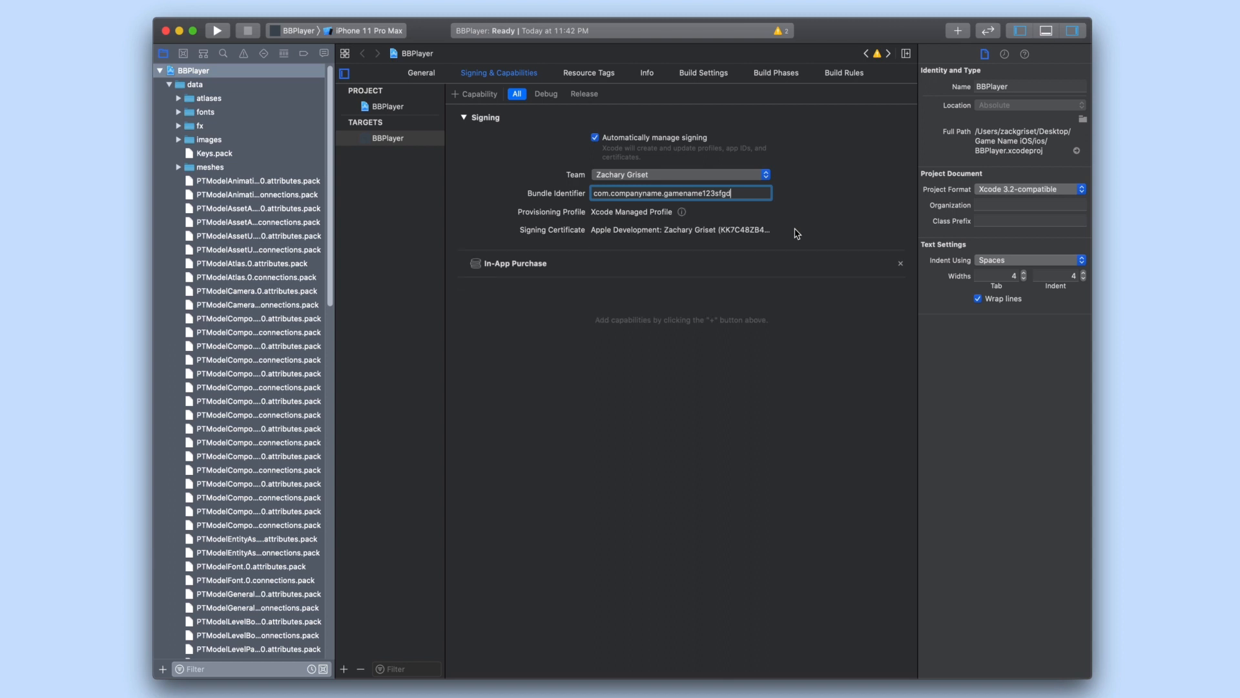
left_click(217, 31)
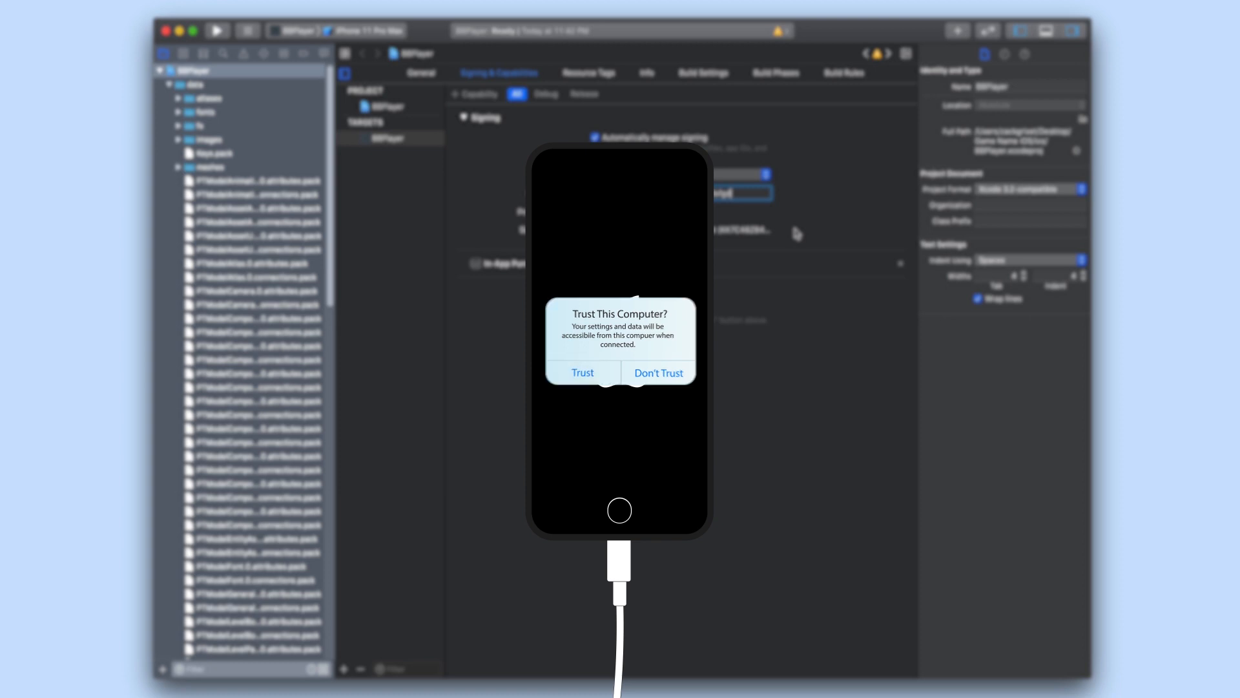
Step: Select the connected iPhone as destination, register it, and cancel the locked-phone launch
left_click(582, 372)
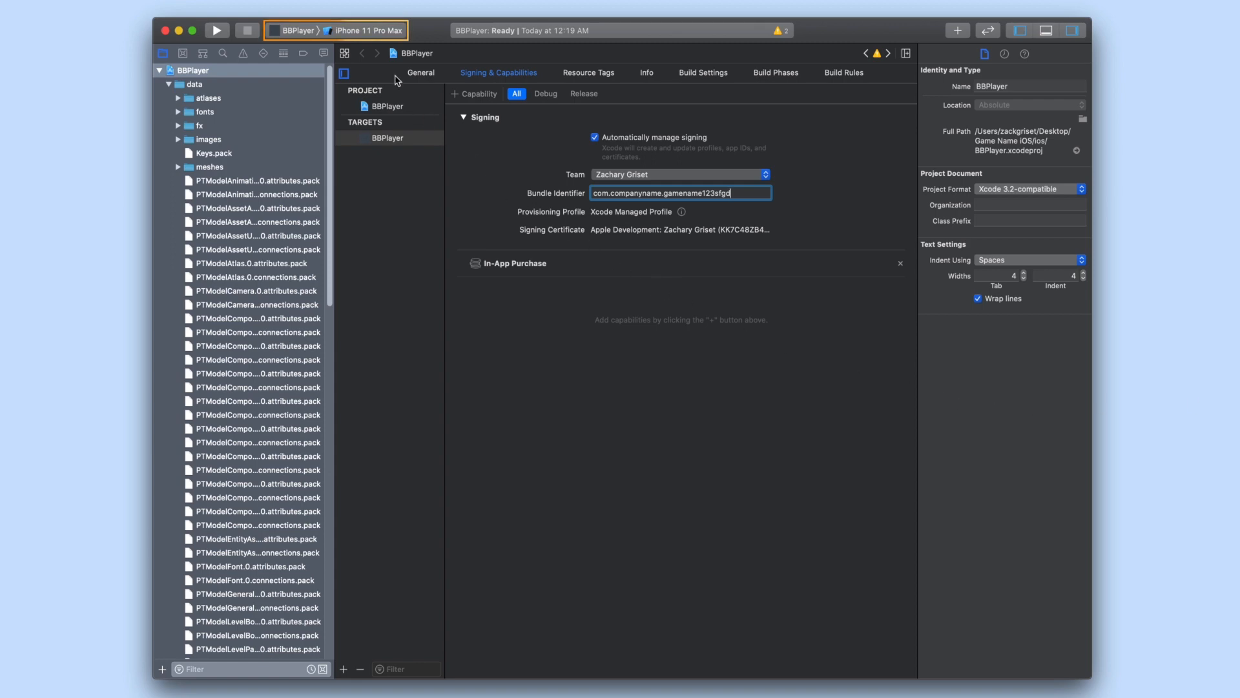
left_click(360, 31)
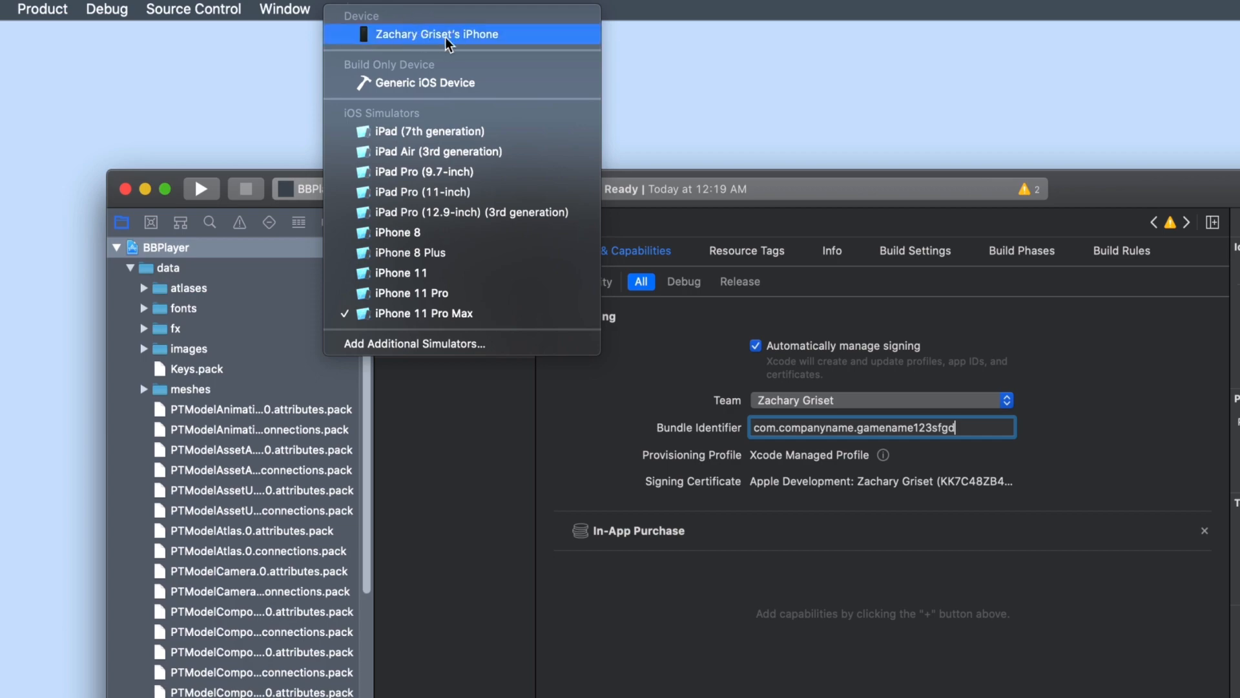
left_click(438, 34)
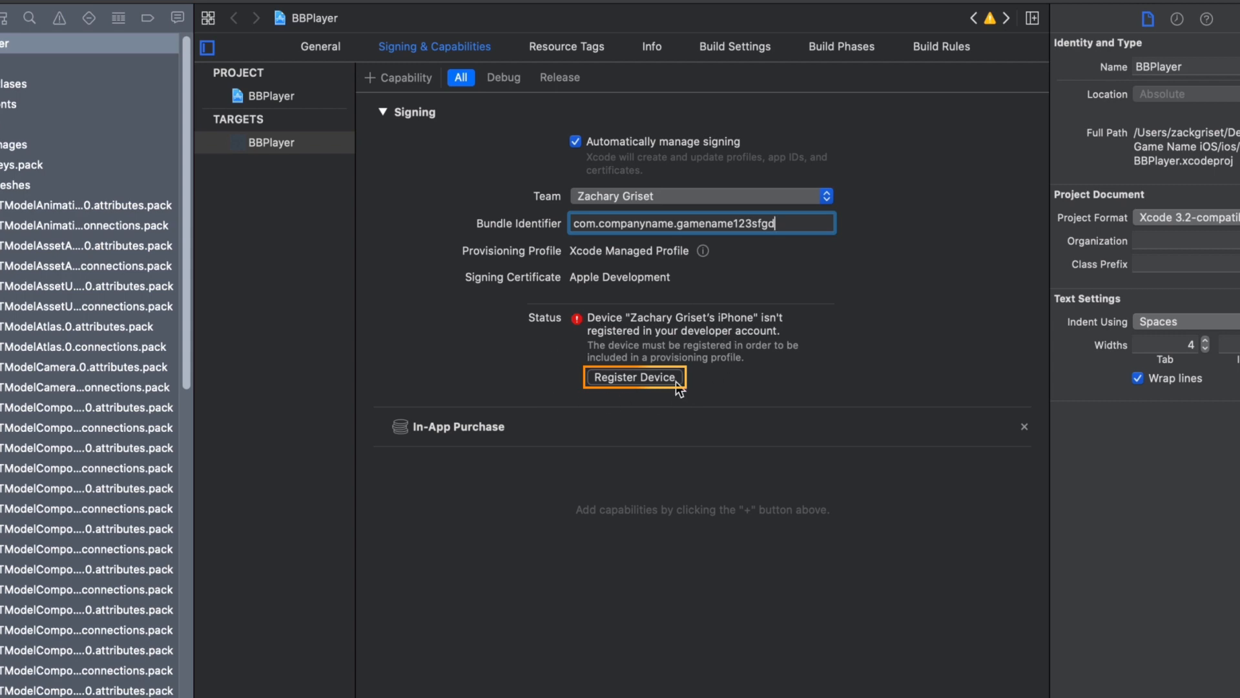
left_click(634, 378)
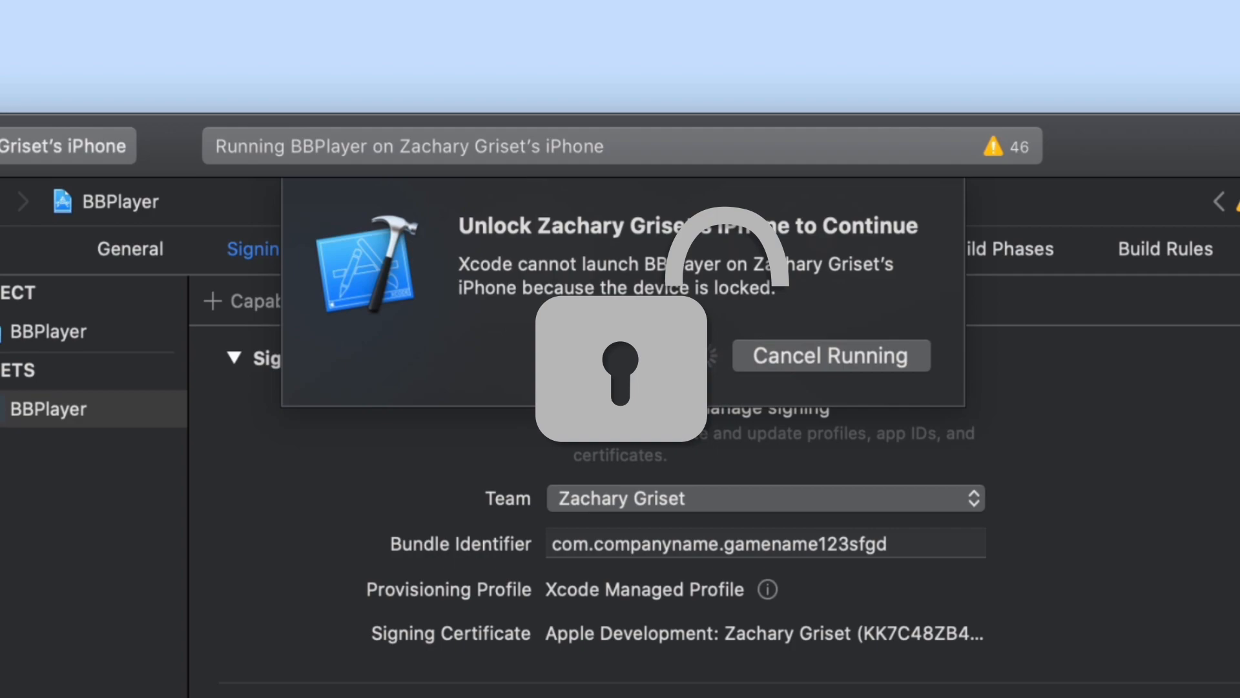
left_click(828, 355)
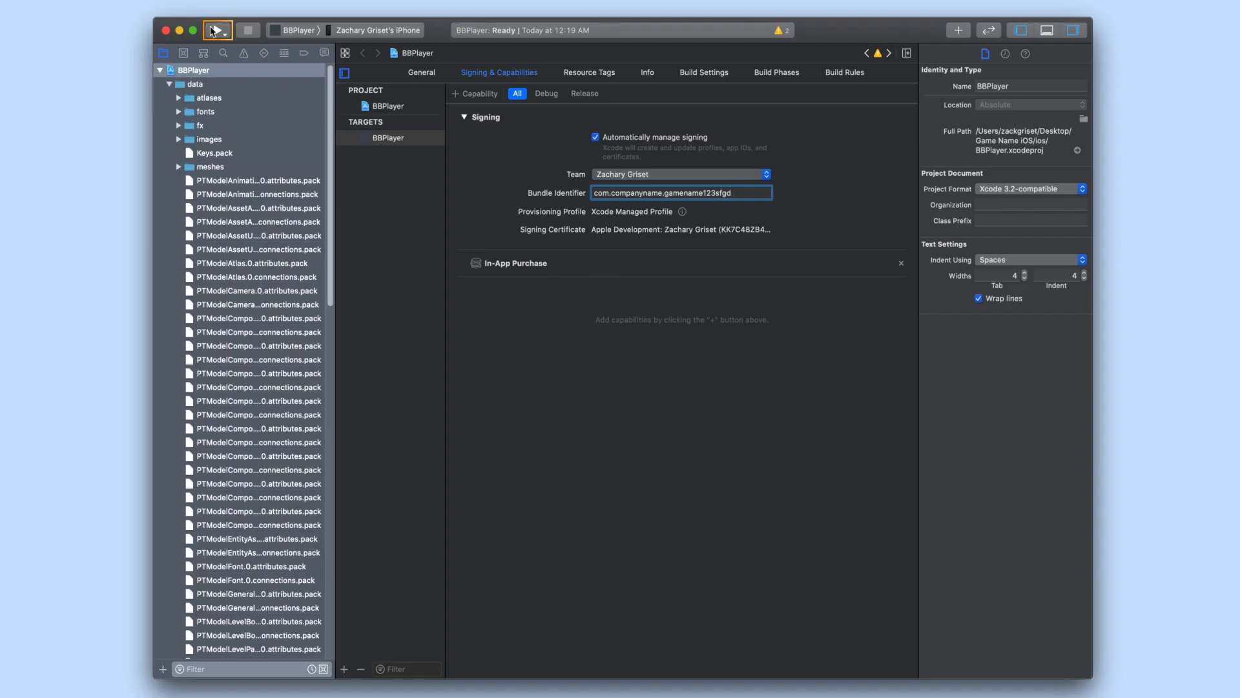
Step: Run BBPlayer on the iPhone, allowing keychain access so it installs and launches
left_click(217, 30)
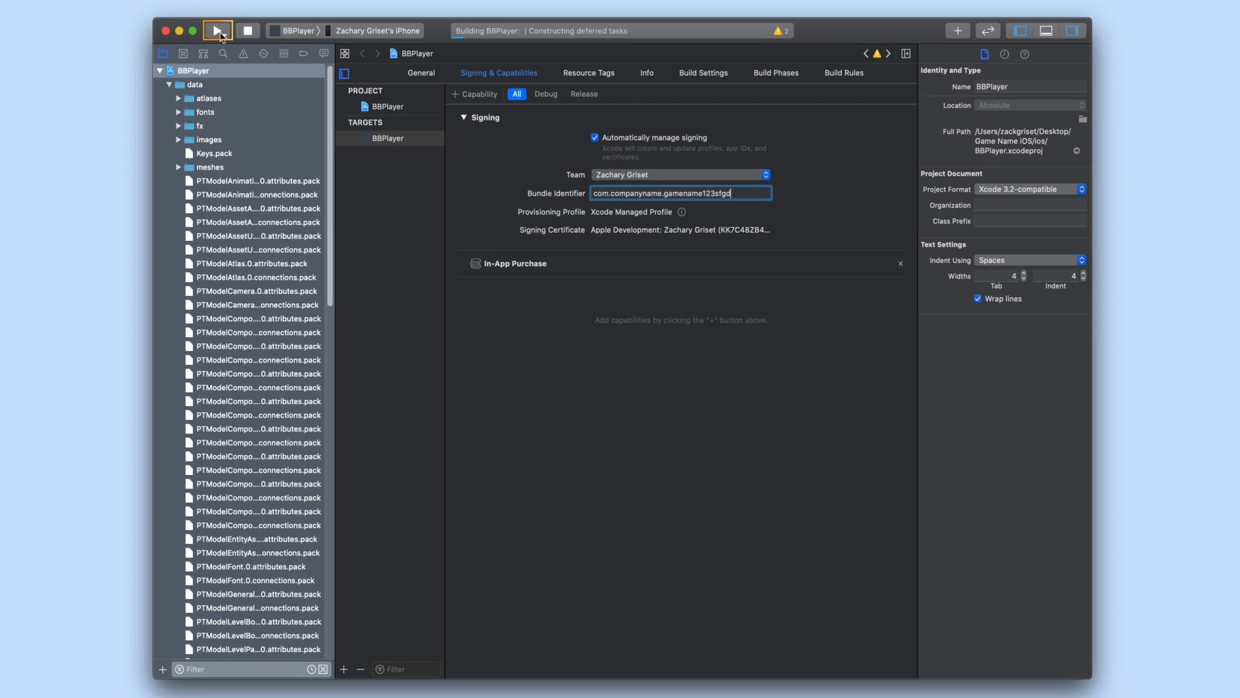
left_click(217, 31)
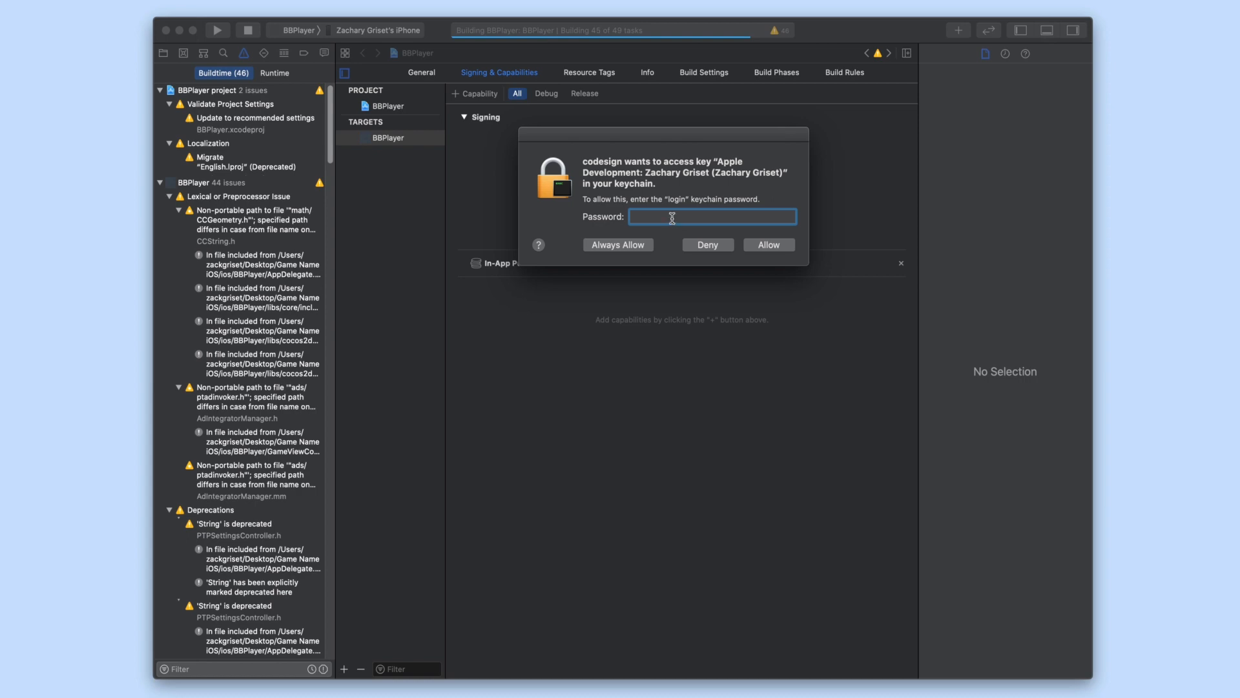
left_click(767, 245)
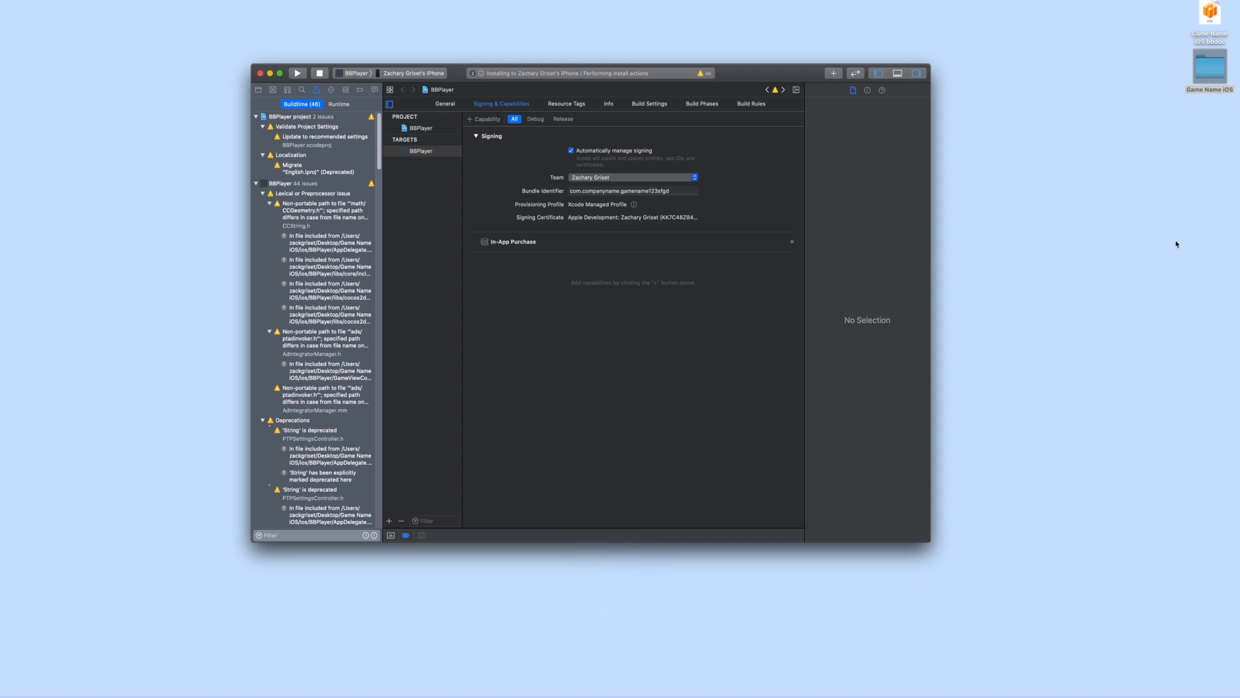
left_click(297, 73)
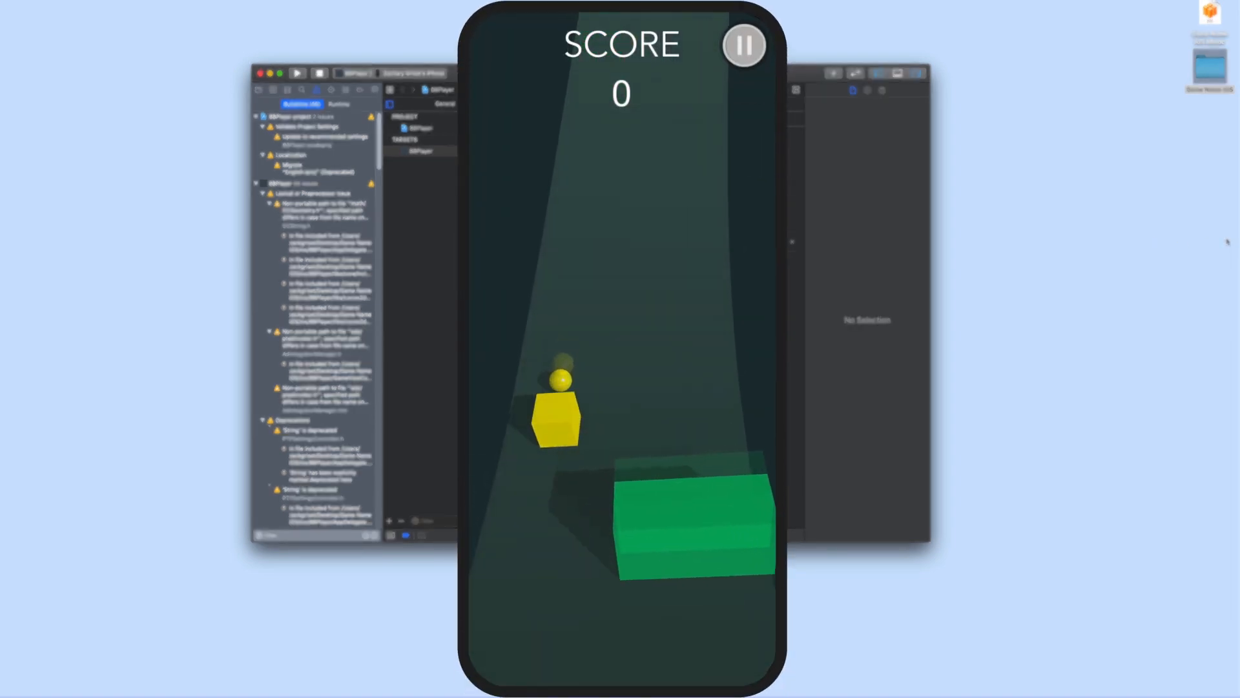